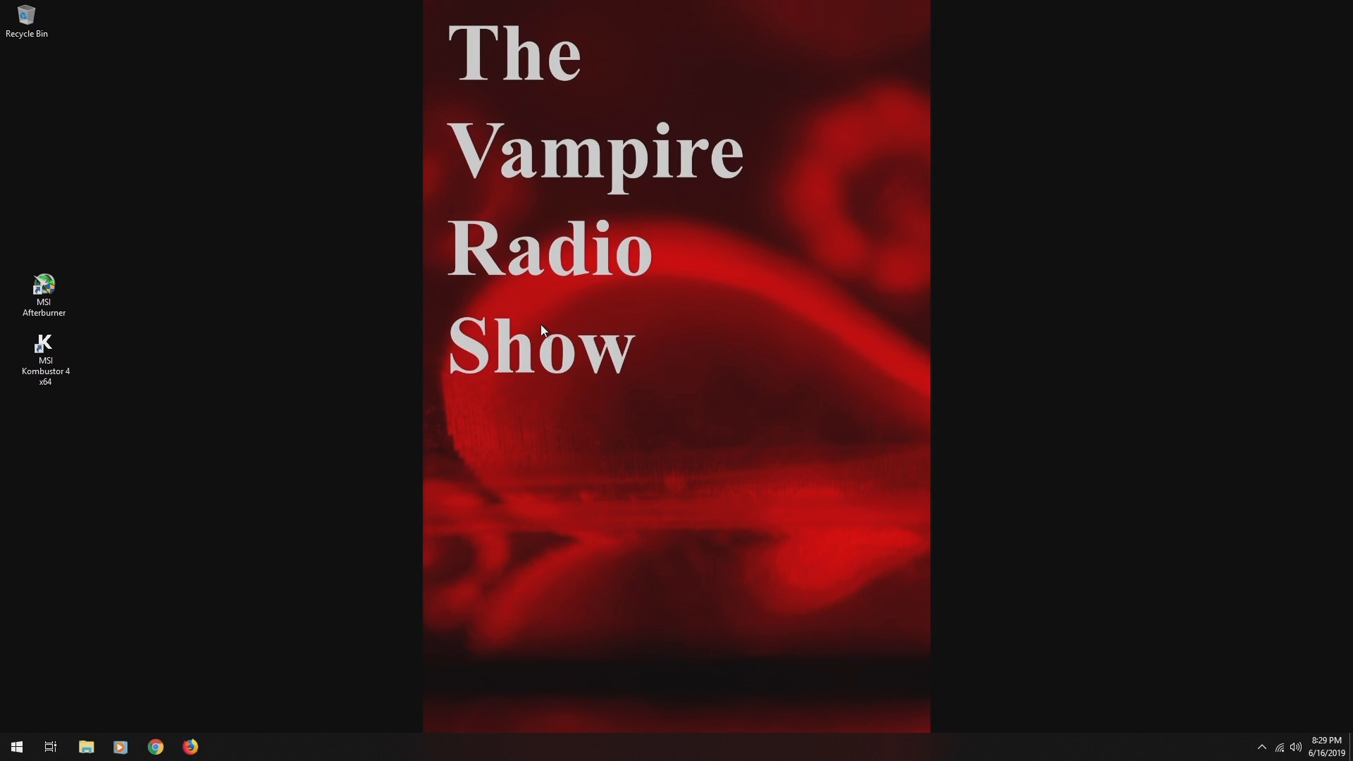
{"action": "mouse_move", "coordinate": [396, 287]}
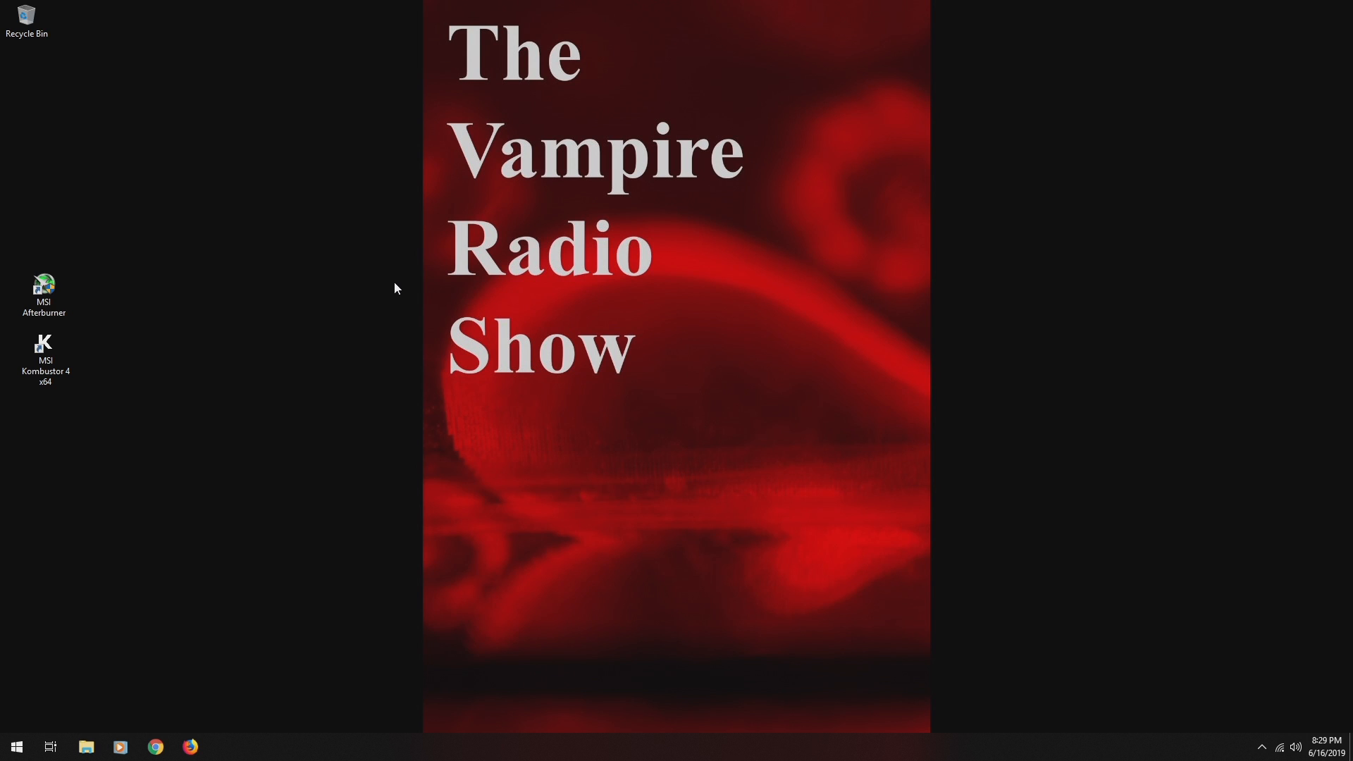
{"action": "mouse_move", "coordinate": [186, 302]}
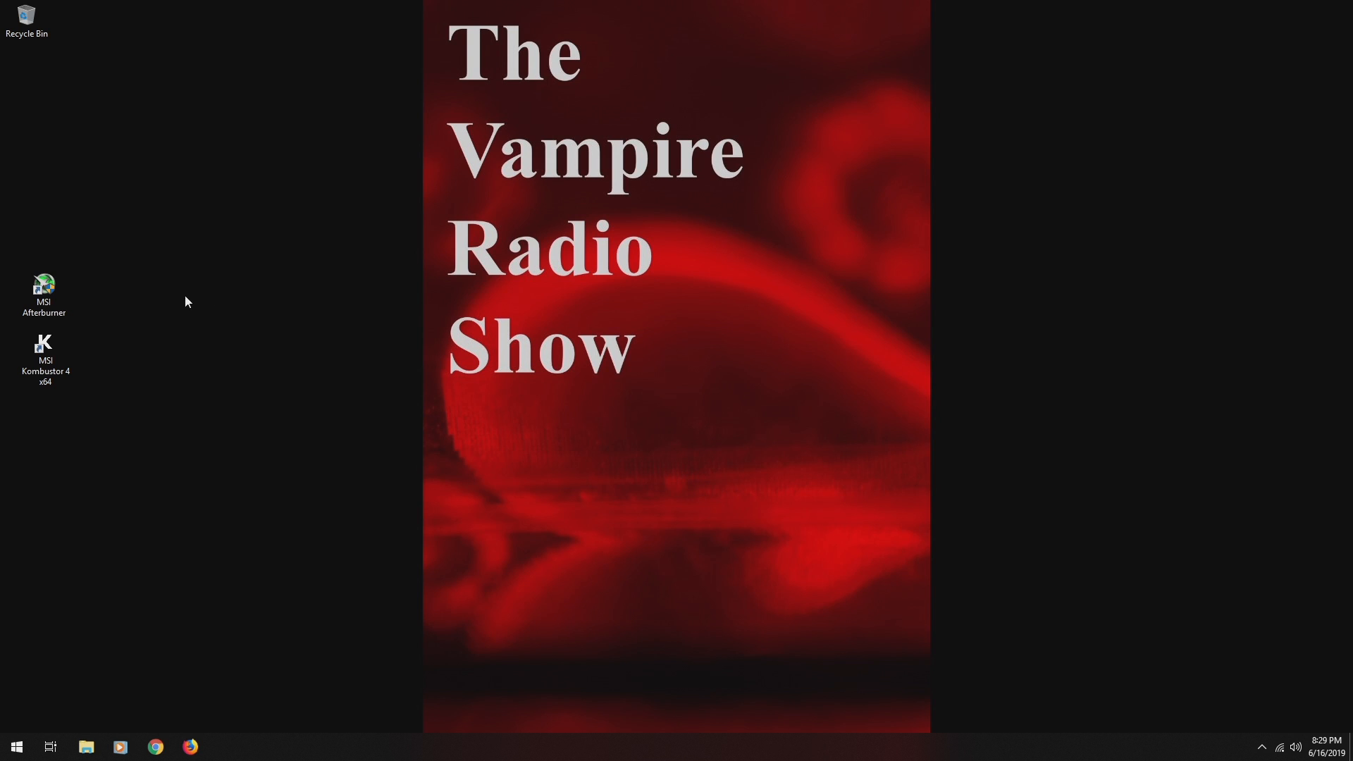
{"action": "mouse_move", "coordinate": [210, 437]}
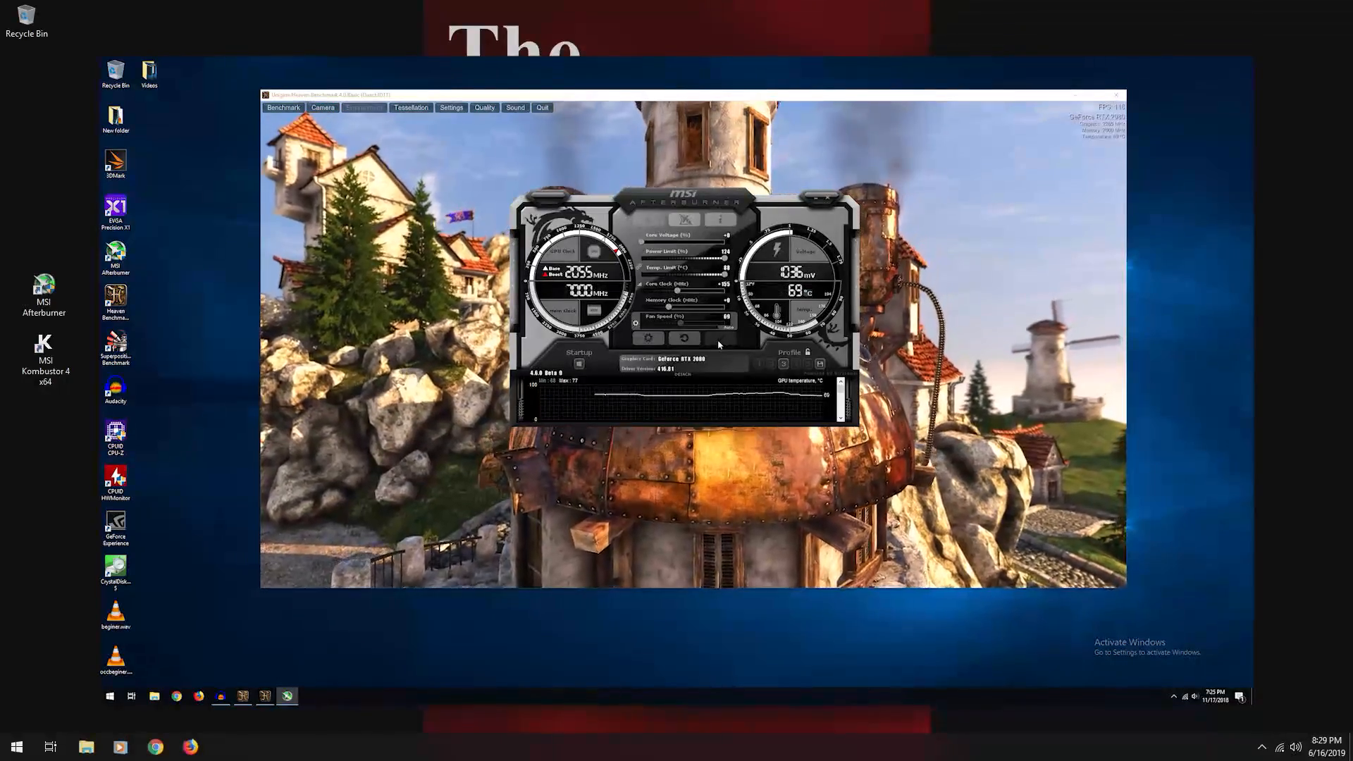
Bring up Afterburner's properties window on the Fan settings.
{"action": "left_click", "coordinate": [363, 107]}
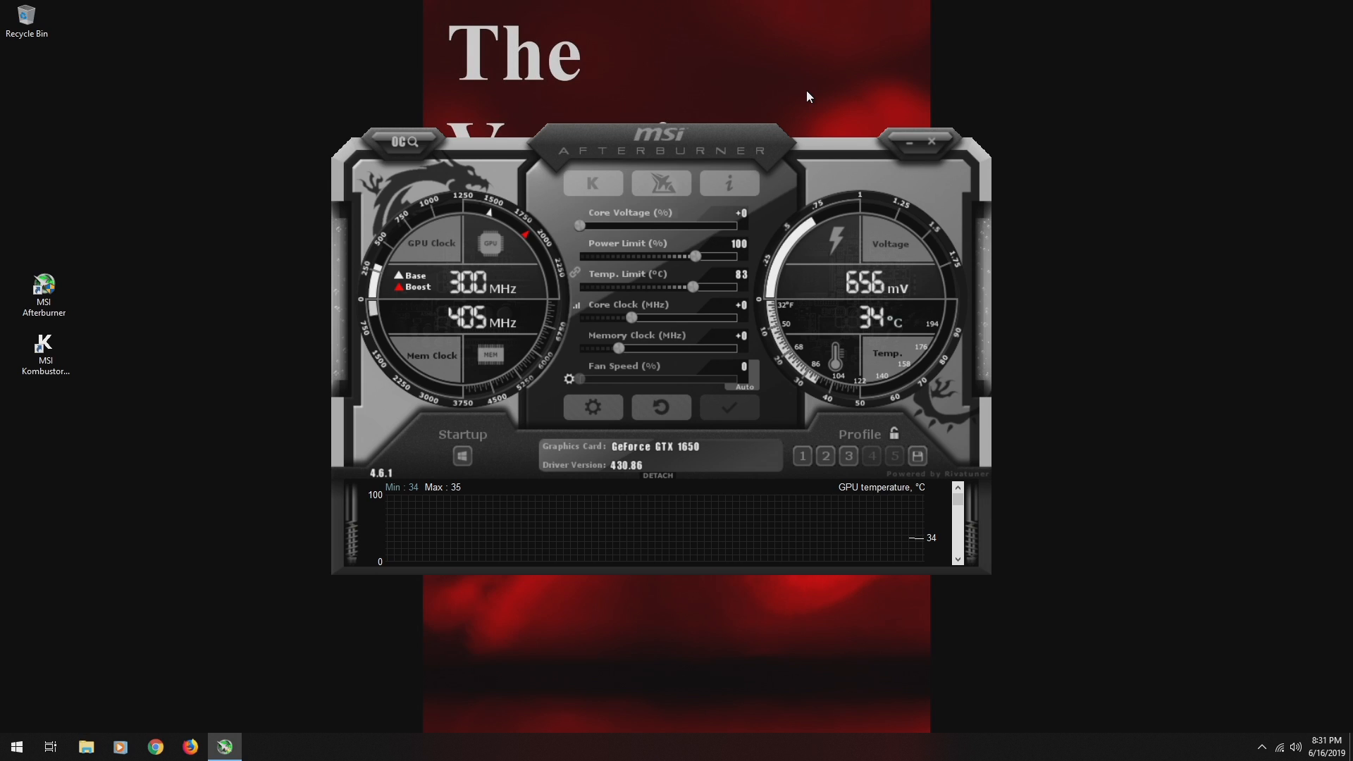
{"action": "mouse_move", "coordinate": [797, 271]}
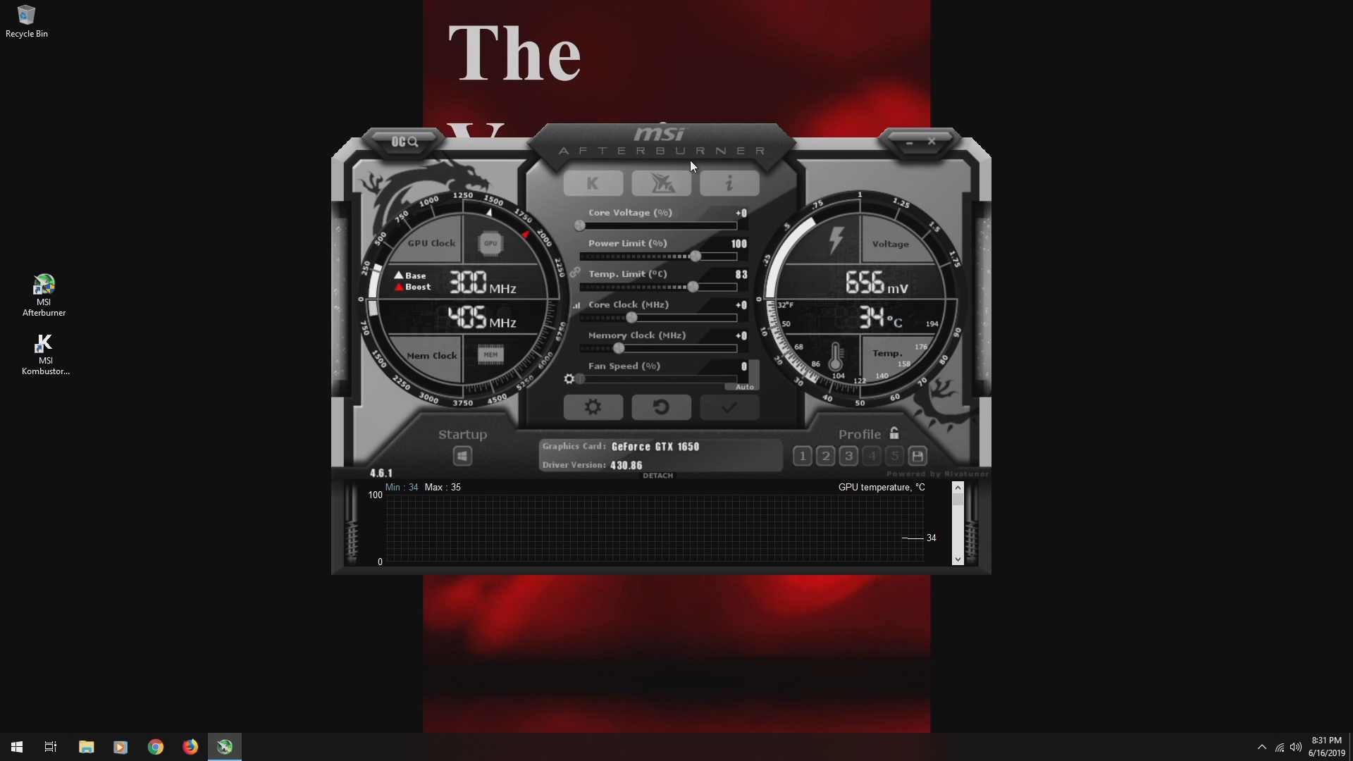
{"action": "mouse_move", "coordinate": [485, 171]}
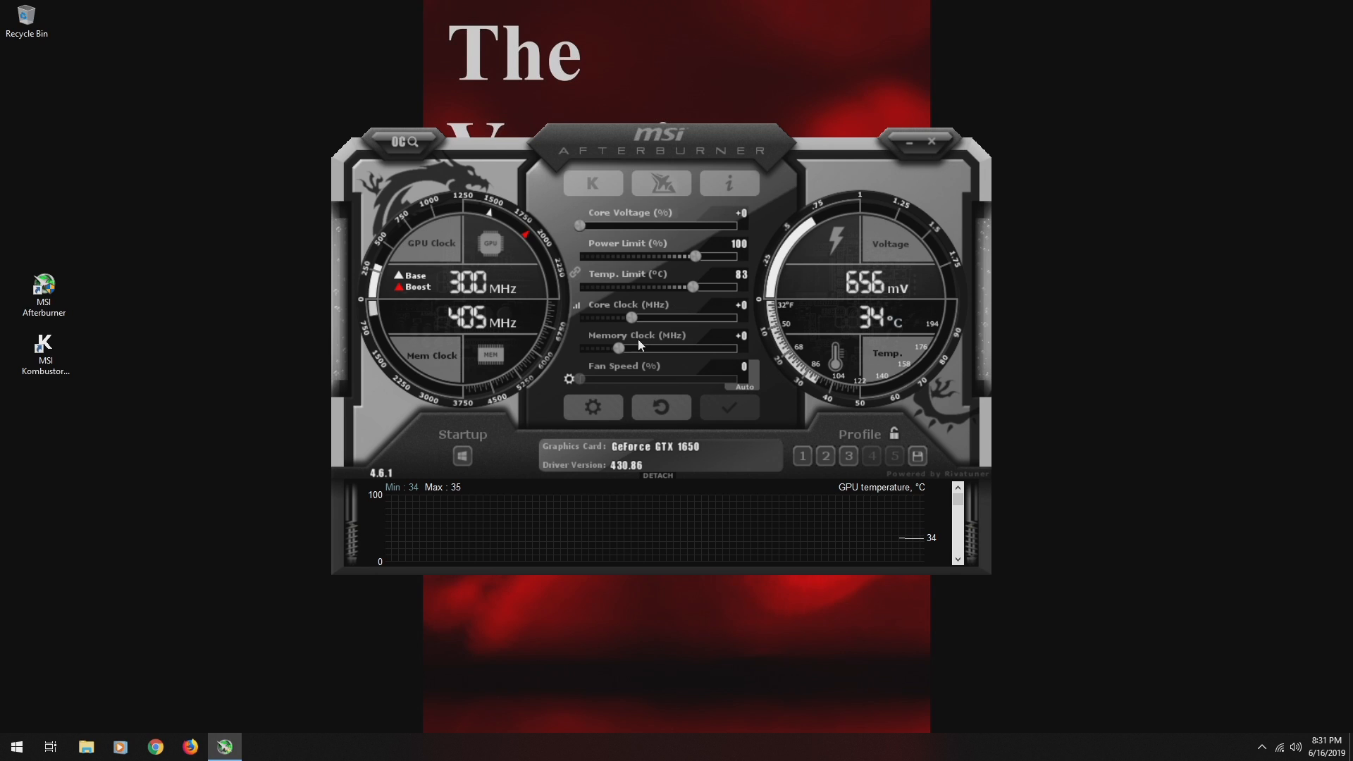
{"action": "mouse_move", "coordinate": [536, 387]}
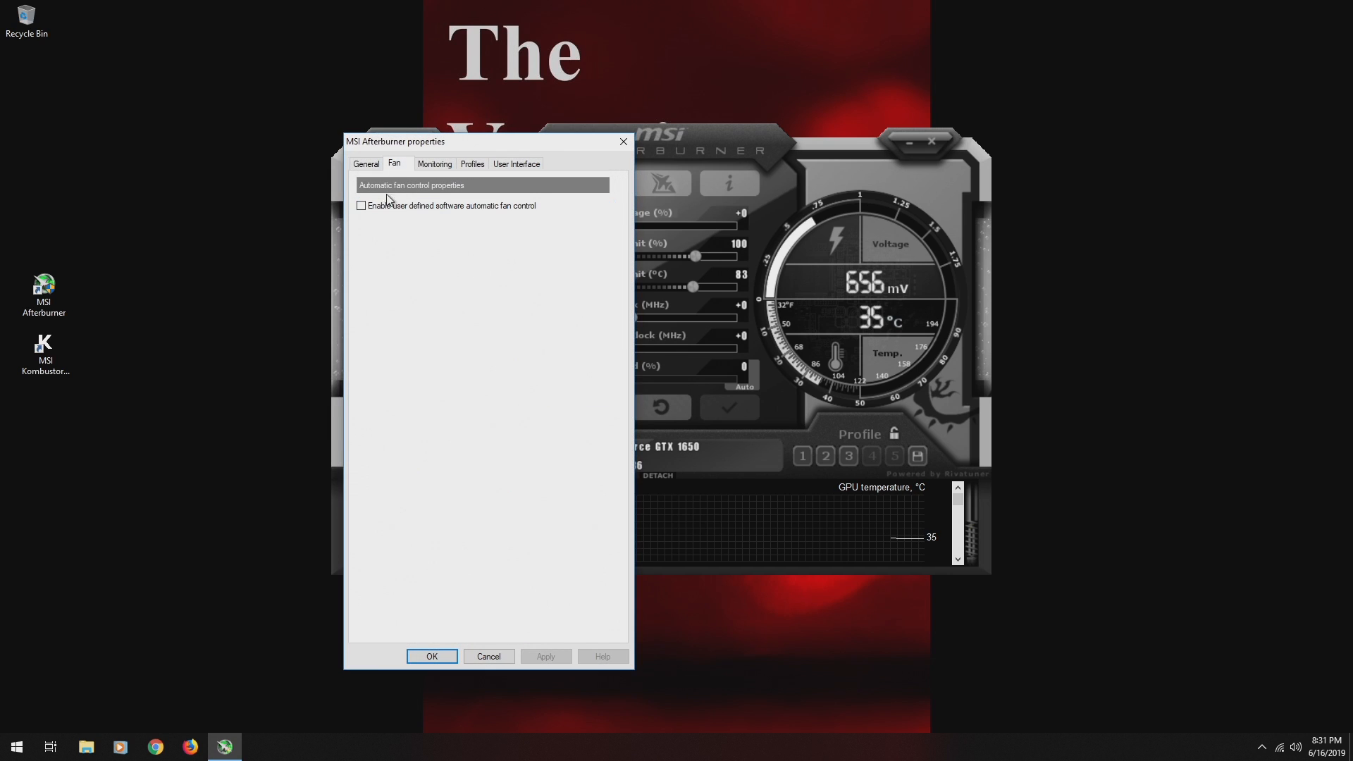
Enable user-defined software fan control, drag the 60 °C and 75 °C curve points, then cancel the changes.
{"action": "left_click", "coordinate": [361, 206]}
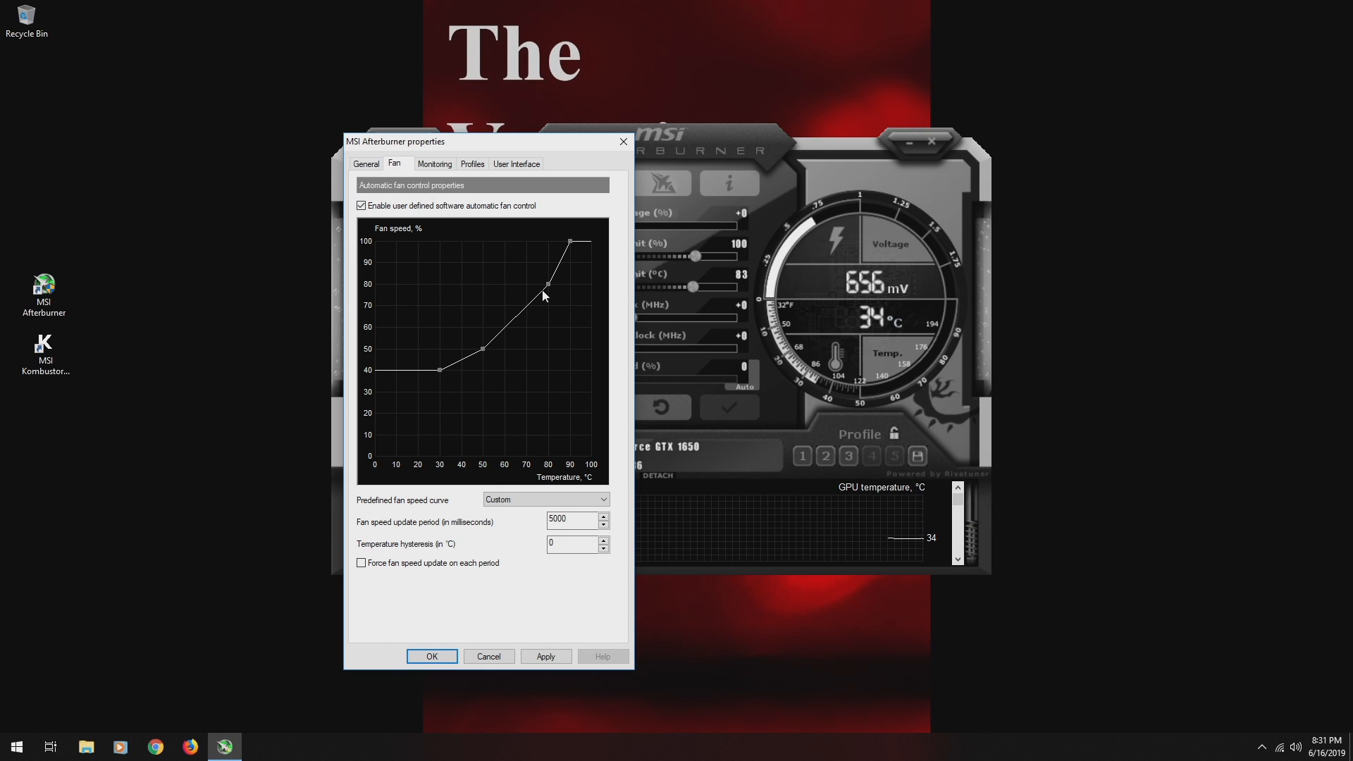
{"action": "left_click_drag", "start_coordinate": [544, 285], "coordinate": [533, 314]}
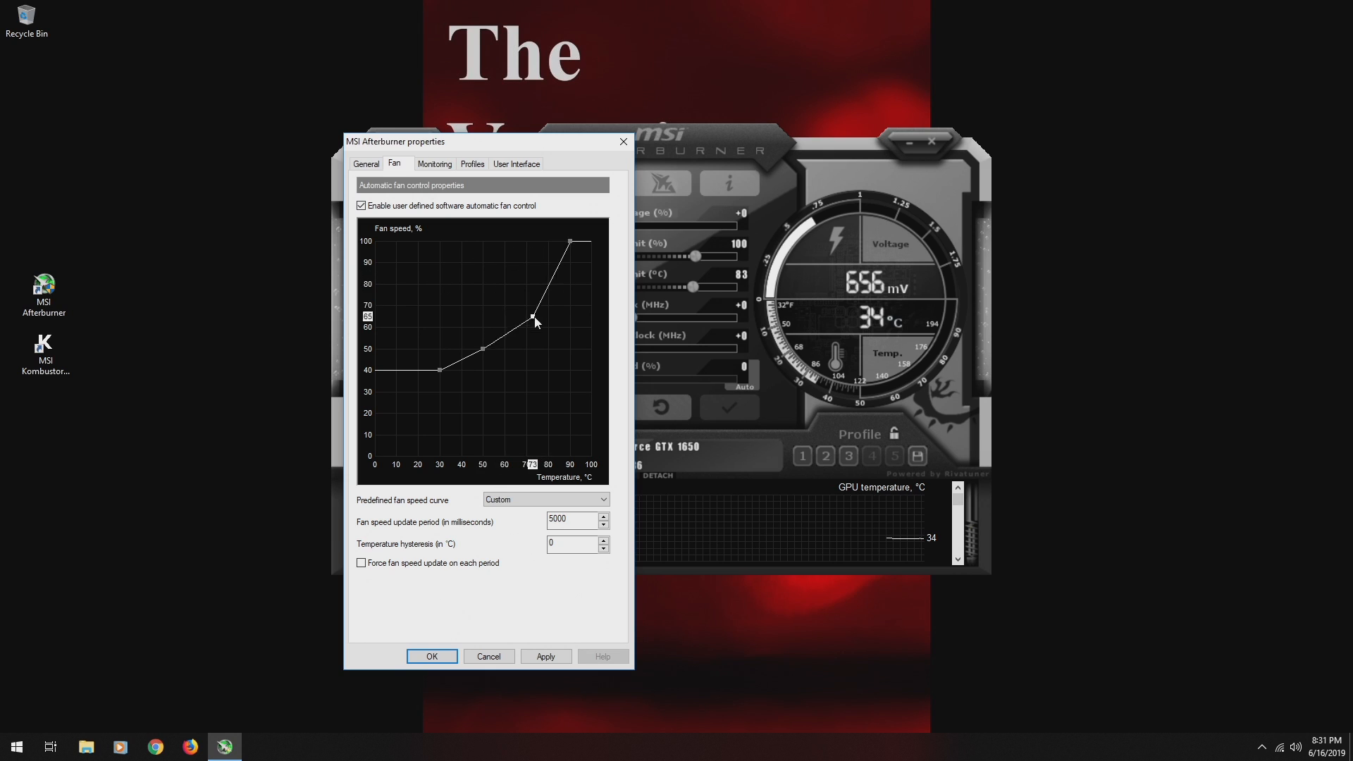
{"action": "left_click_drag", "start_coordinate": [533, 314], "coordinate": [511, 268]}
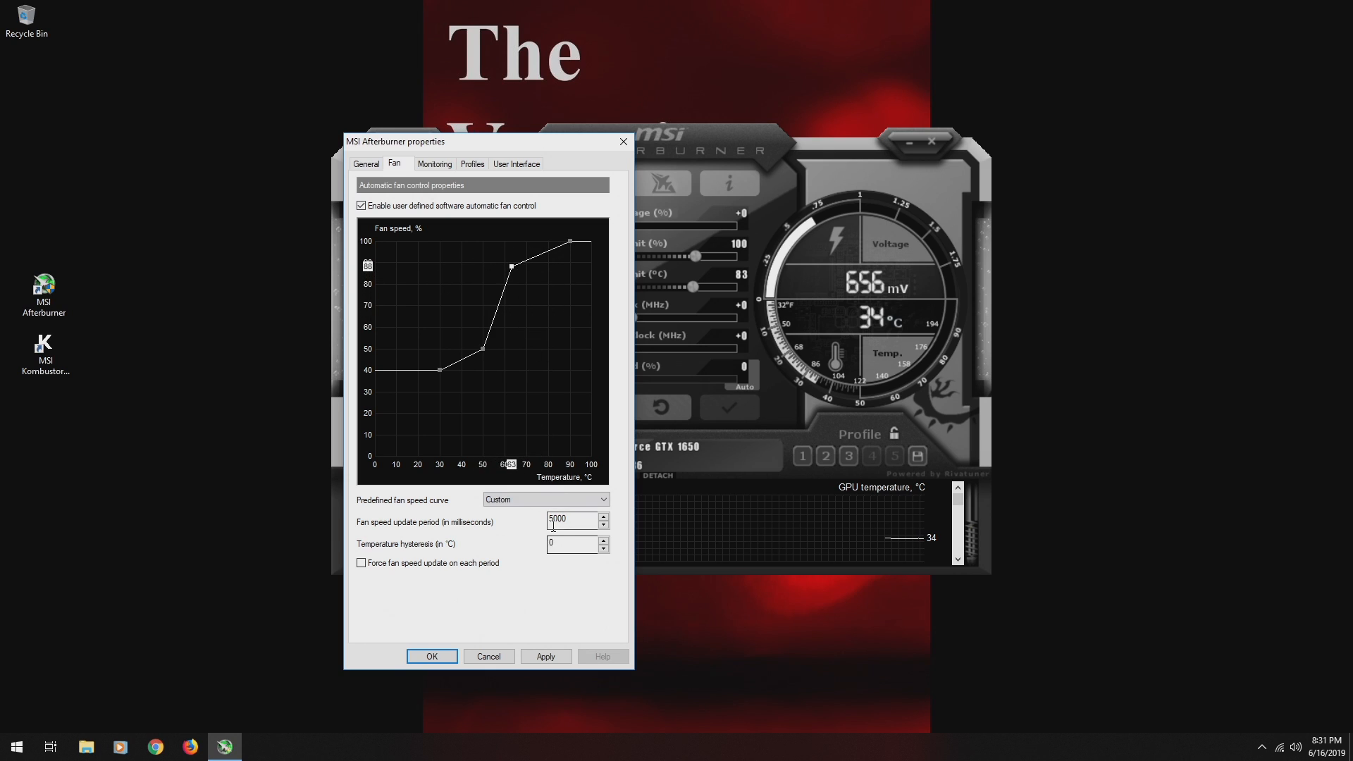
{"action": "left_click", "coordinate": [488, 656]}
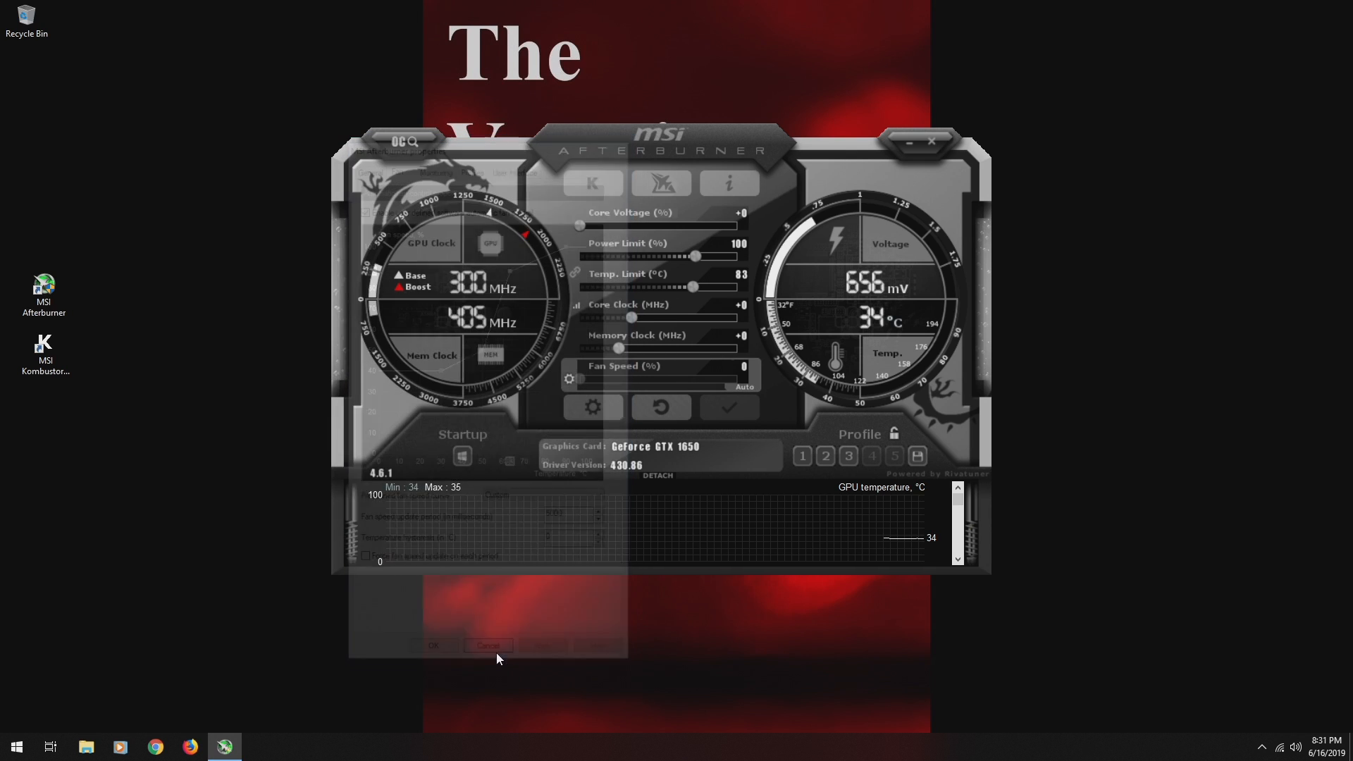
{"action": "left_click", "coordinate": [488, 645]}
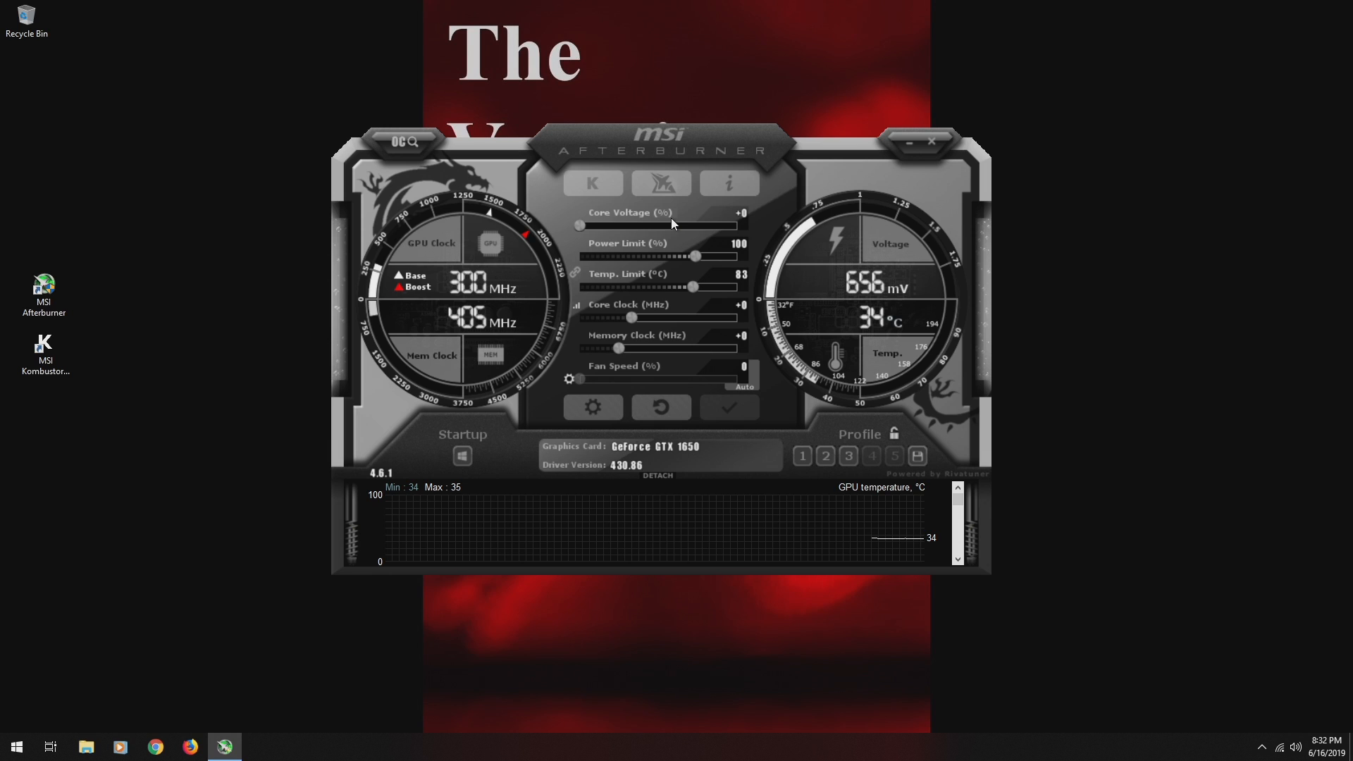
{"action": "left_click_drag", "start_coordinate": [580, 225], "coordinate": [613, 225]}
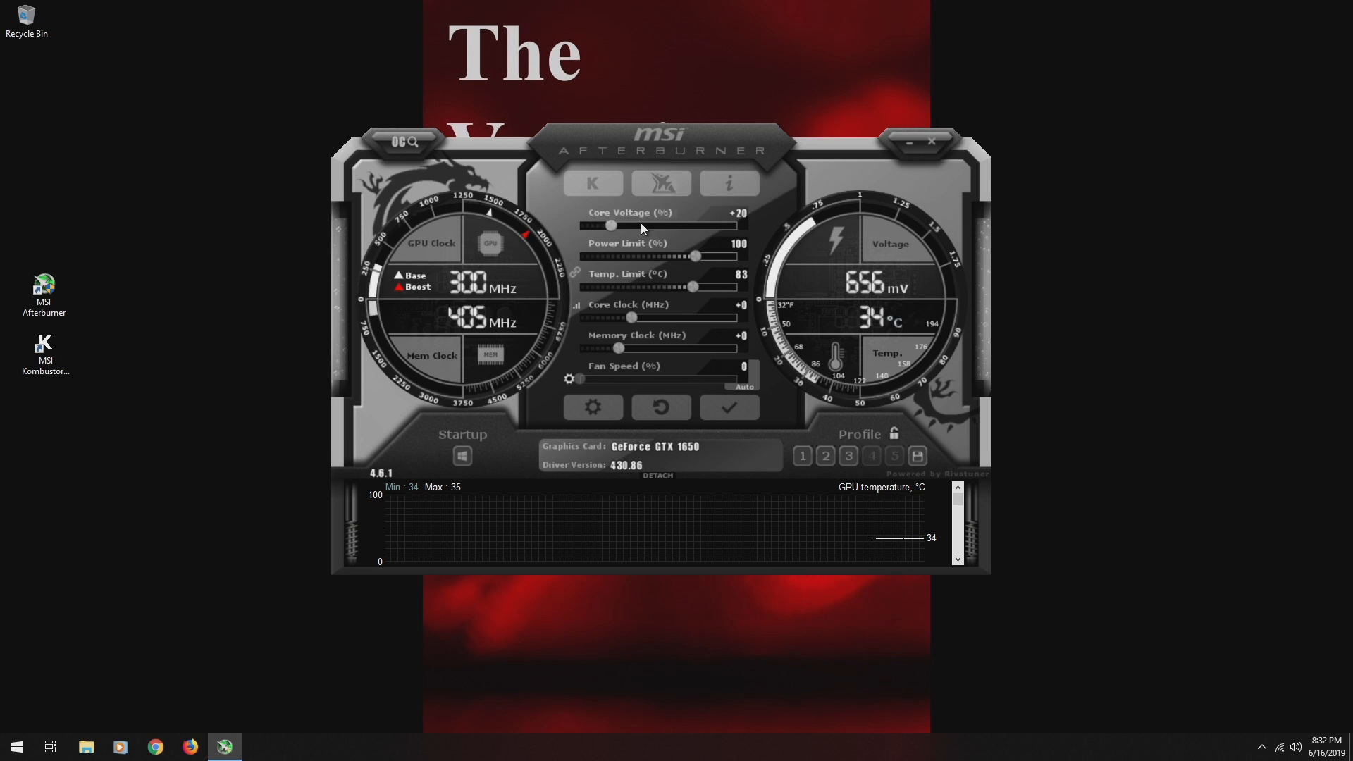
{"action": "left_click_drag", "start_coordinate": [614, 226], "coordinate": [736, 226]}
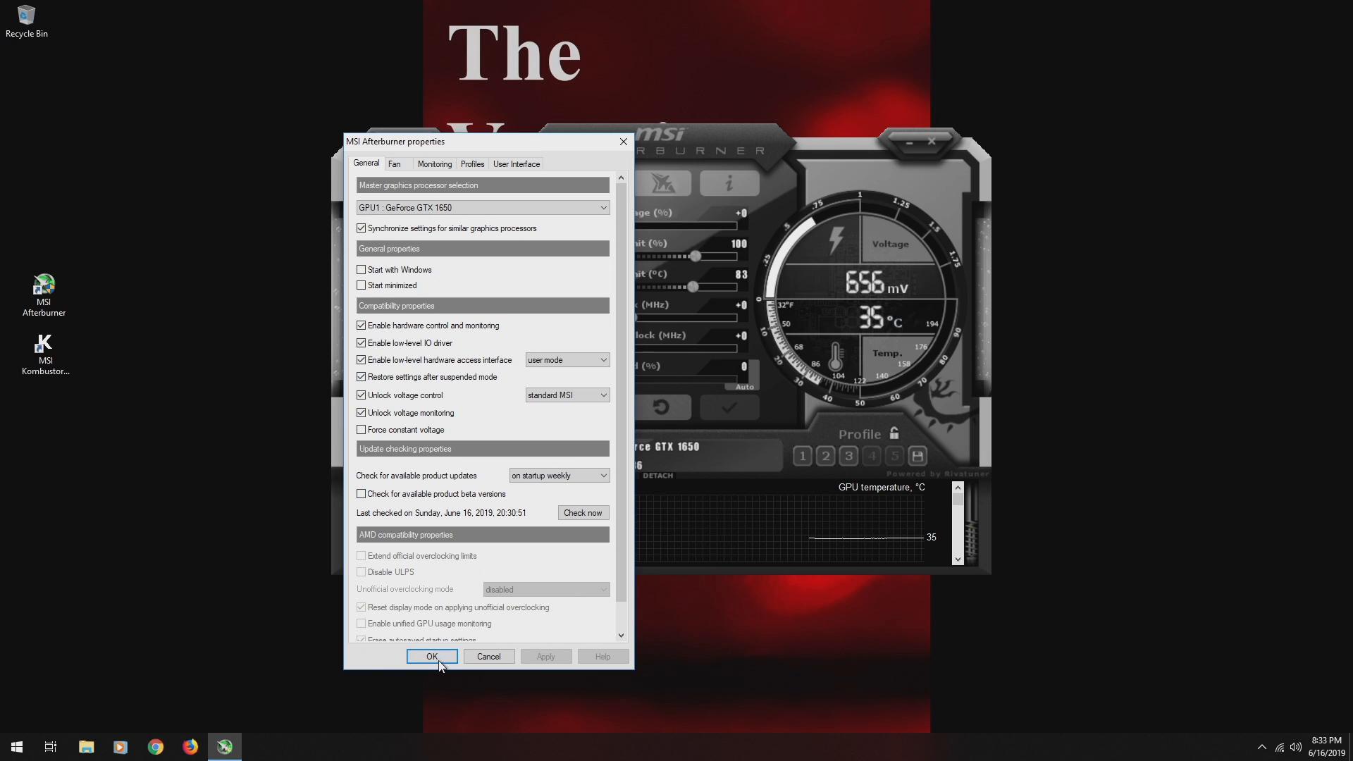
Confirm the General settings with voltage control and monitoring unlocked via OK.
{"action": "left_click", "coordinate": [432, 655]}
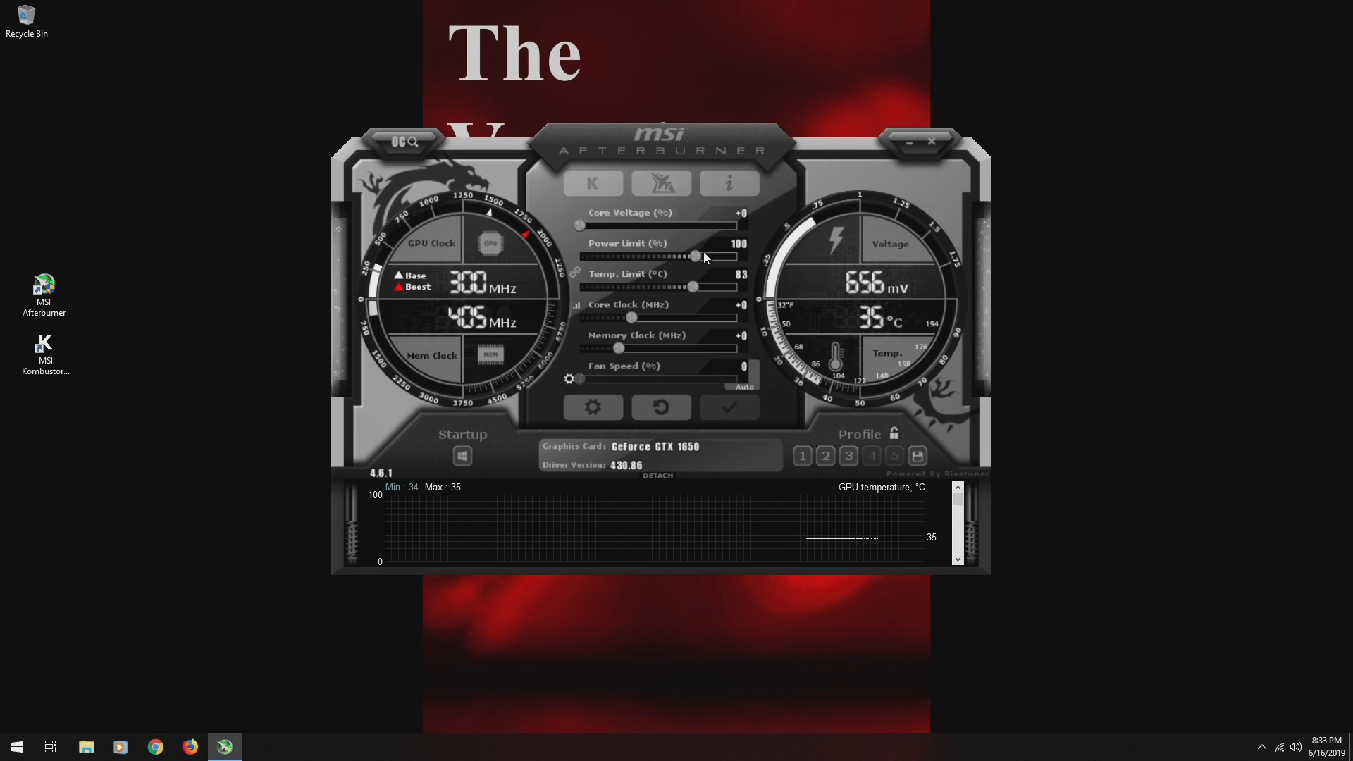
Raise the Power Limit slider to 117%, letting the Temp Limit follow to 90 °C.
{"action": "left_click_drag", "start_coordinate": [696, 256], "coordinate": [736, 255]}
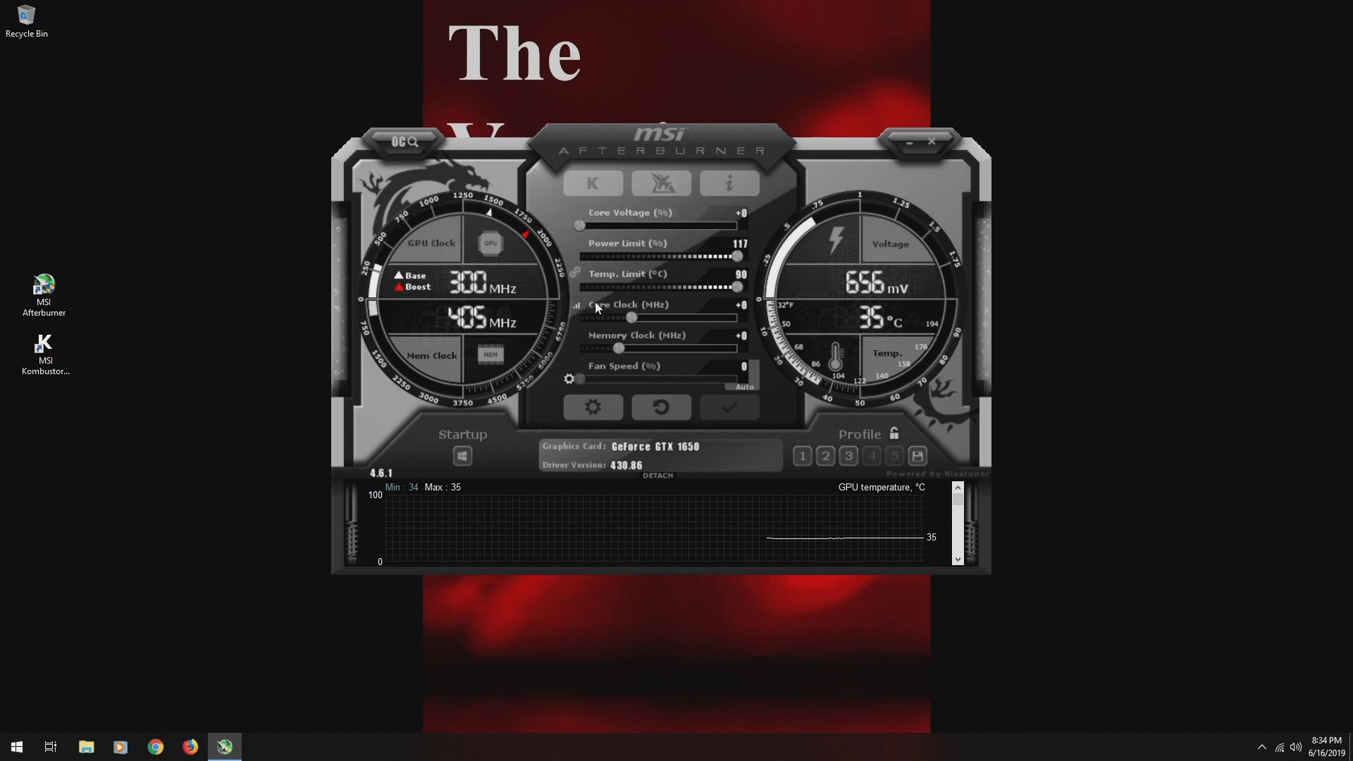
{"action": "mouse_move", "coordinate": [410, 192]}
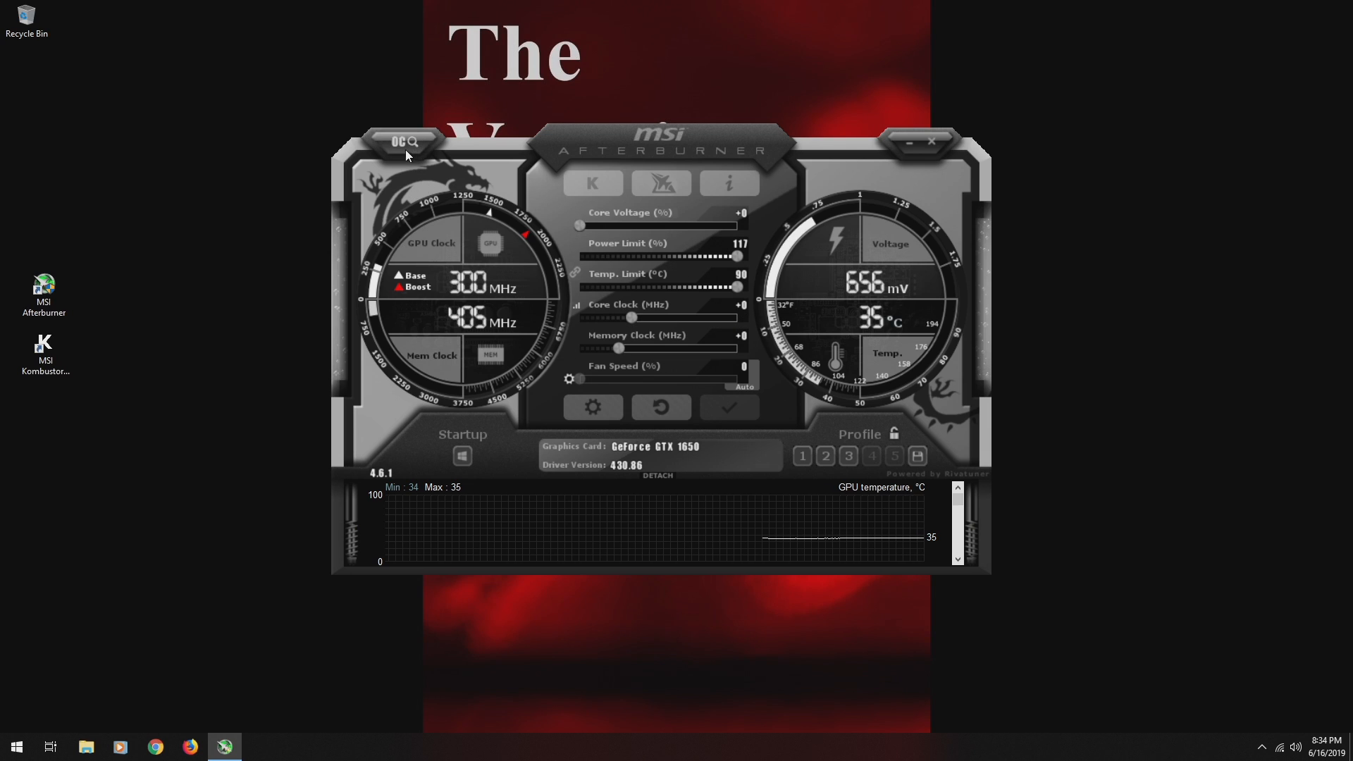
Run the OC Scanner so the core clock follows the scanned voltage/frequency curve.
{"action": "left_click", "coordinate": [403, 141]}
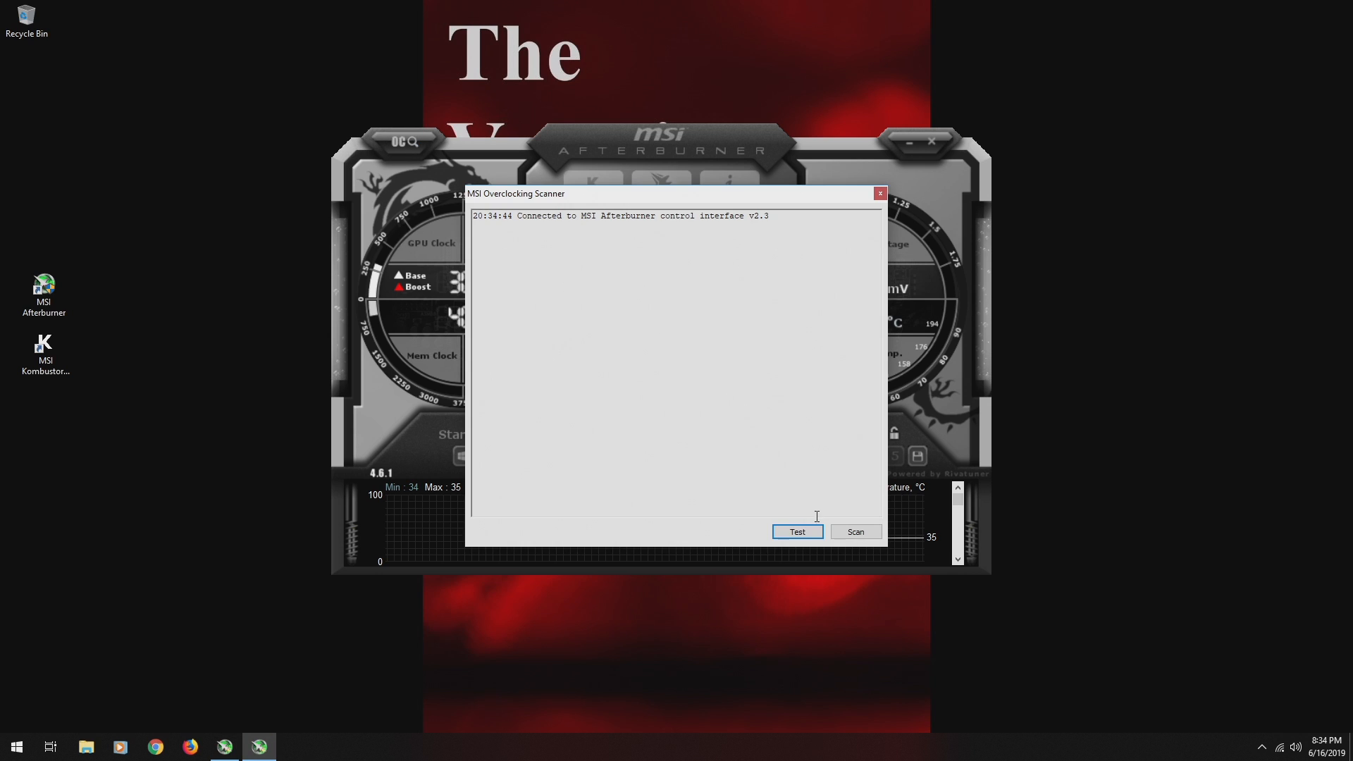
{"action": "left_click", "coordinate": [854, 532]}
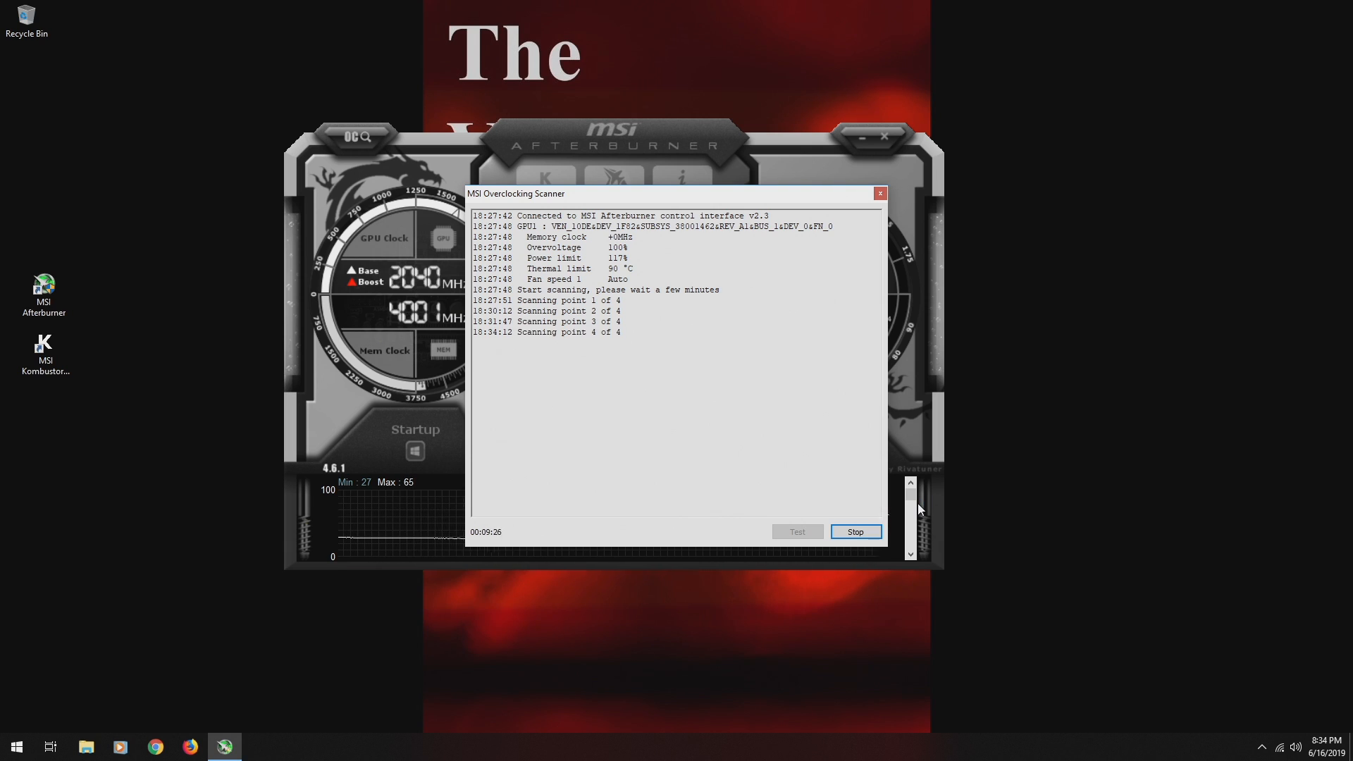
{"action": "left_click", "coordinate": [854, 531]}
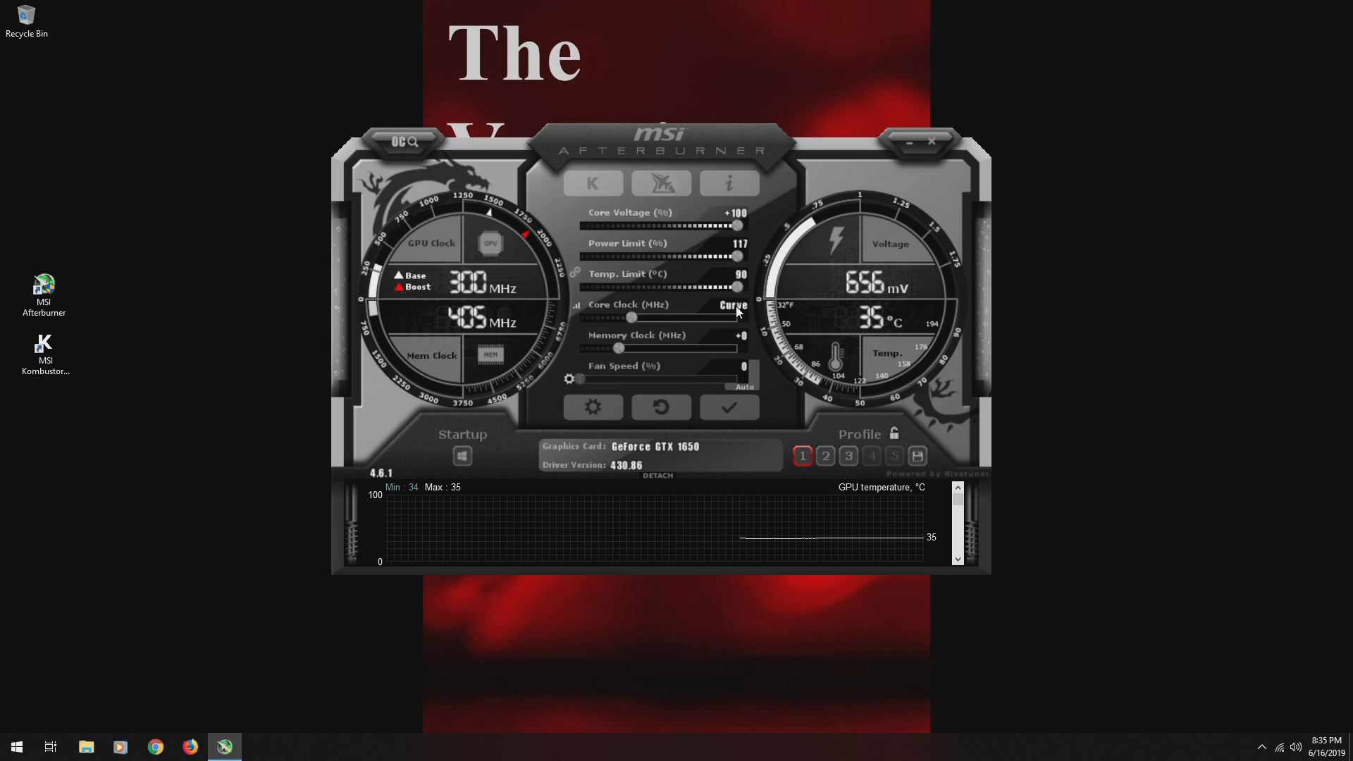
{"action": "left_click", "coordinate": [733, 304]}
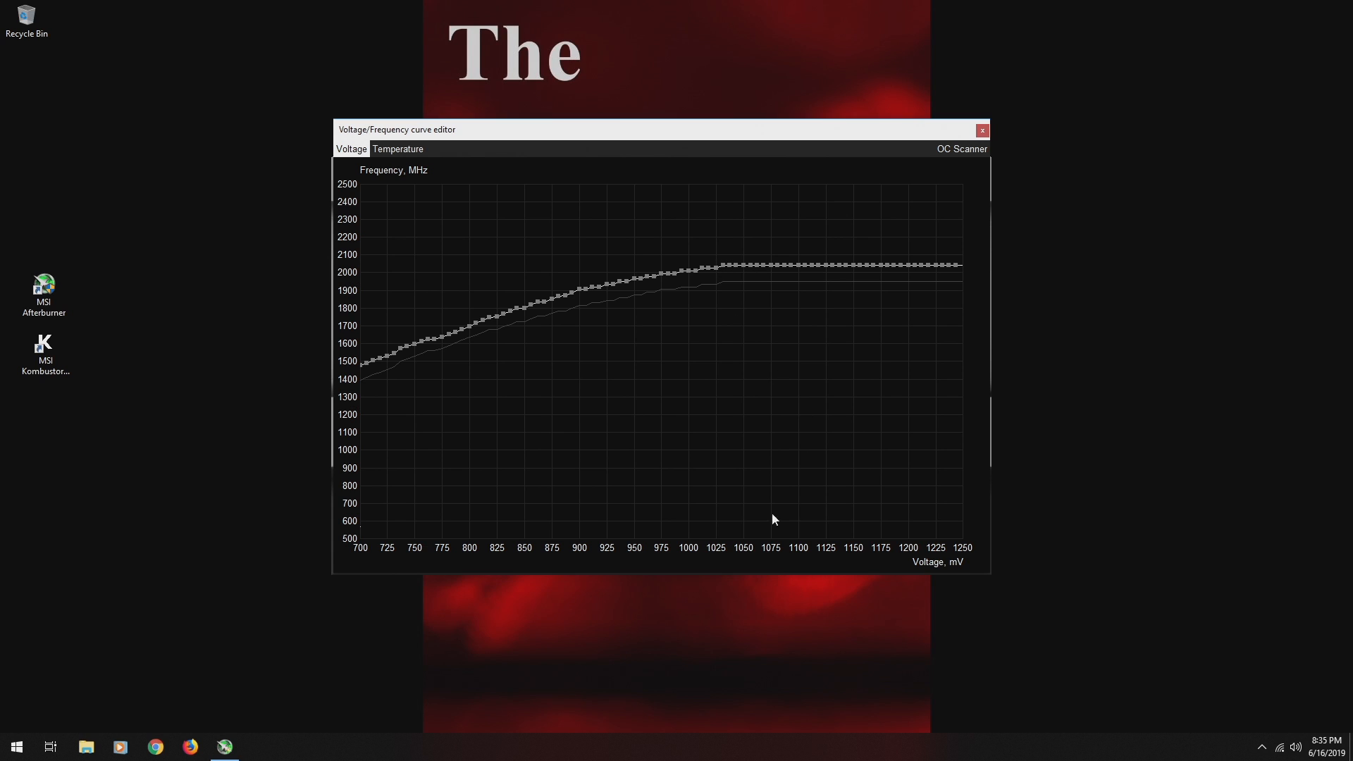
{"action": "mouse_move", "coordinate": [689, 271]}
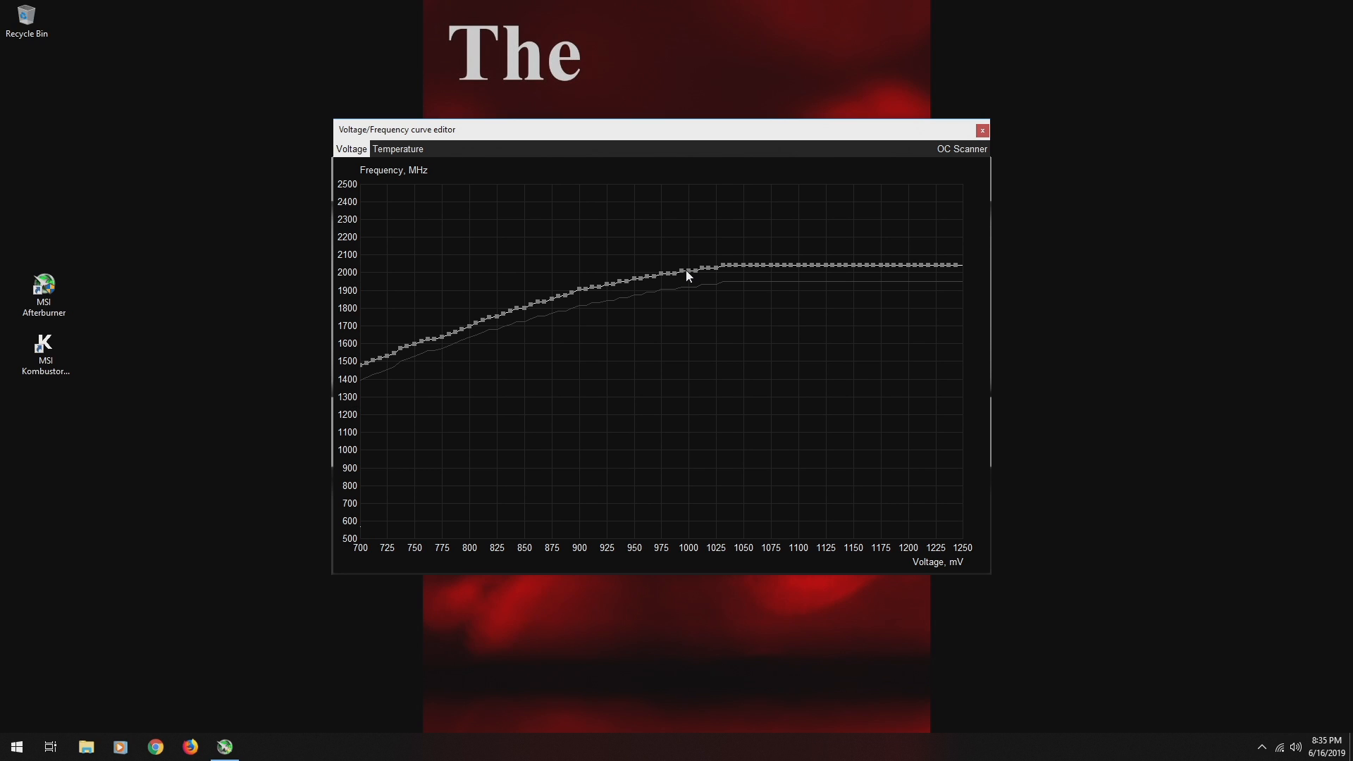
{"action": "mouse_move", "coordinate": [771, 186]}
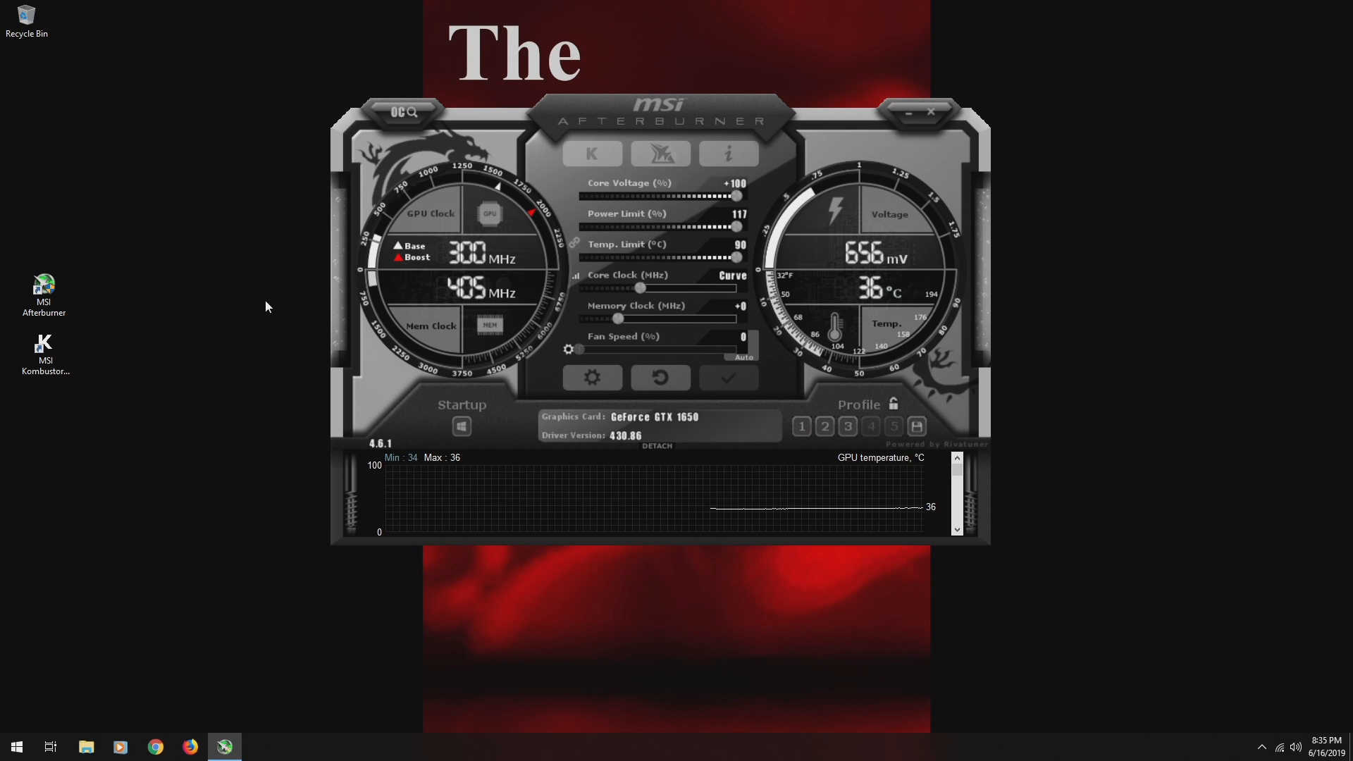
Launch MSI Kombustor 4 x64 from the desktop and run the default 1280x720 stress test.
{"action": "left_click", "coordinate": [43, 342]}
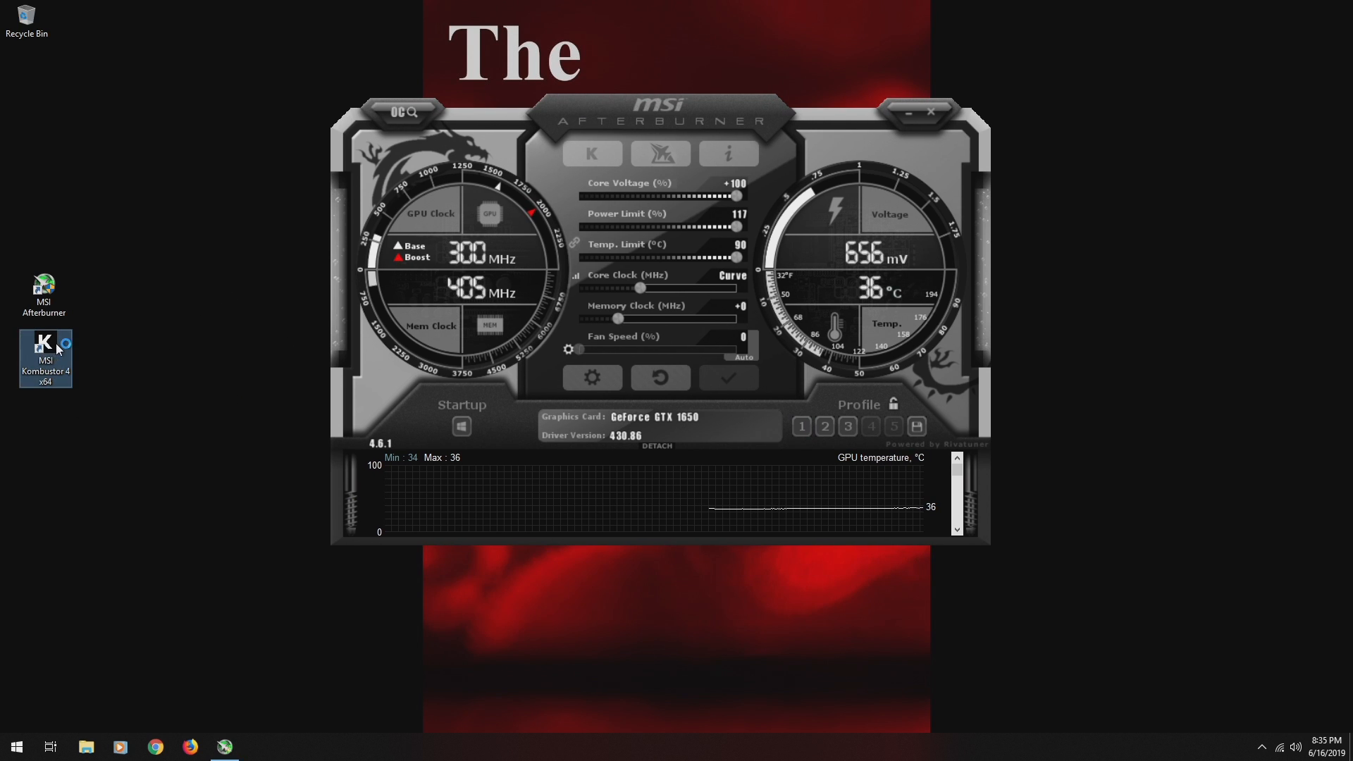
{"action": "double_click", "coordinate": [45, 351]}
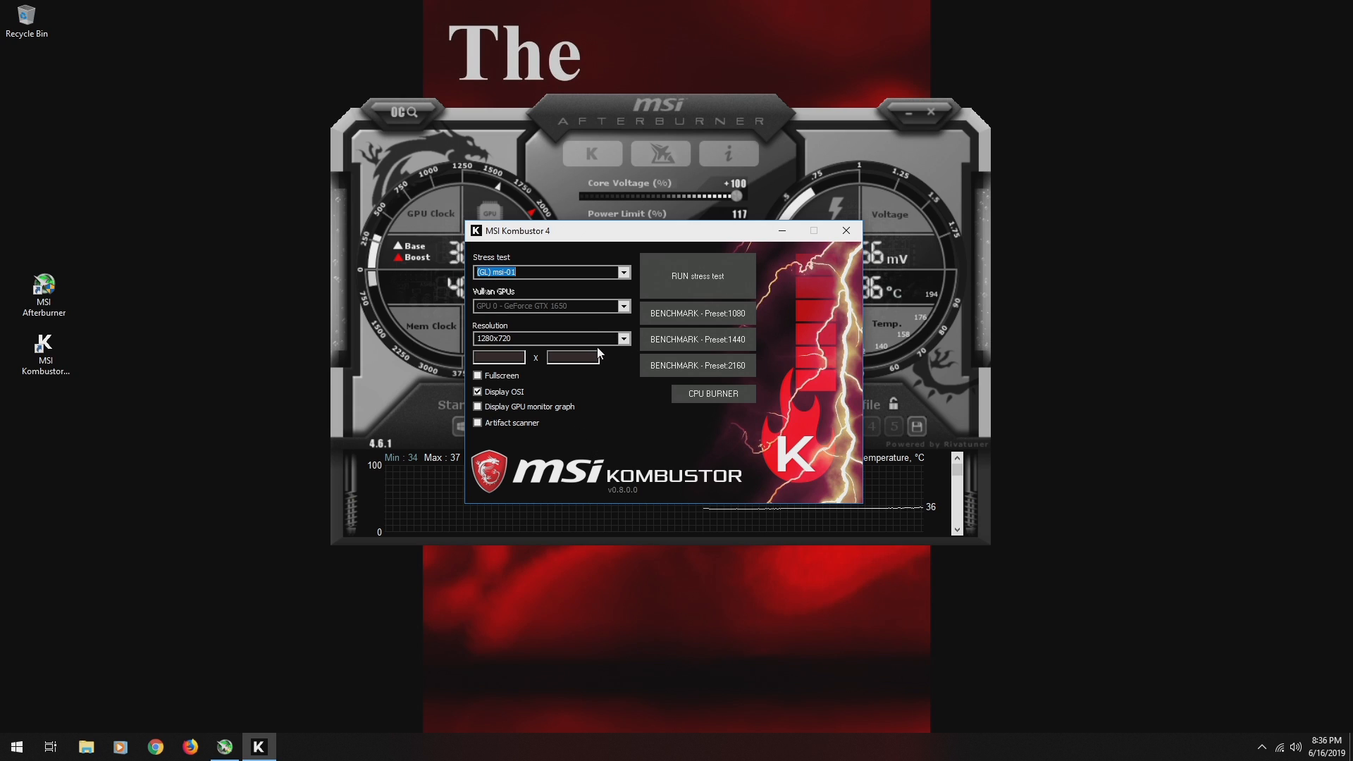
{"action": "mouse_move", "coordinate": [628, 347]}
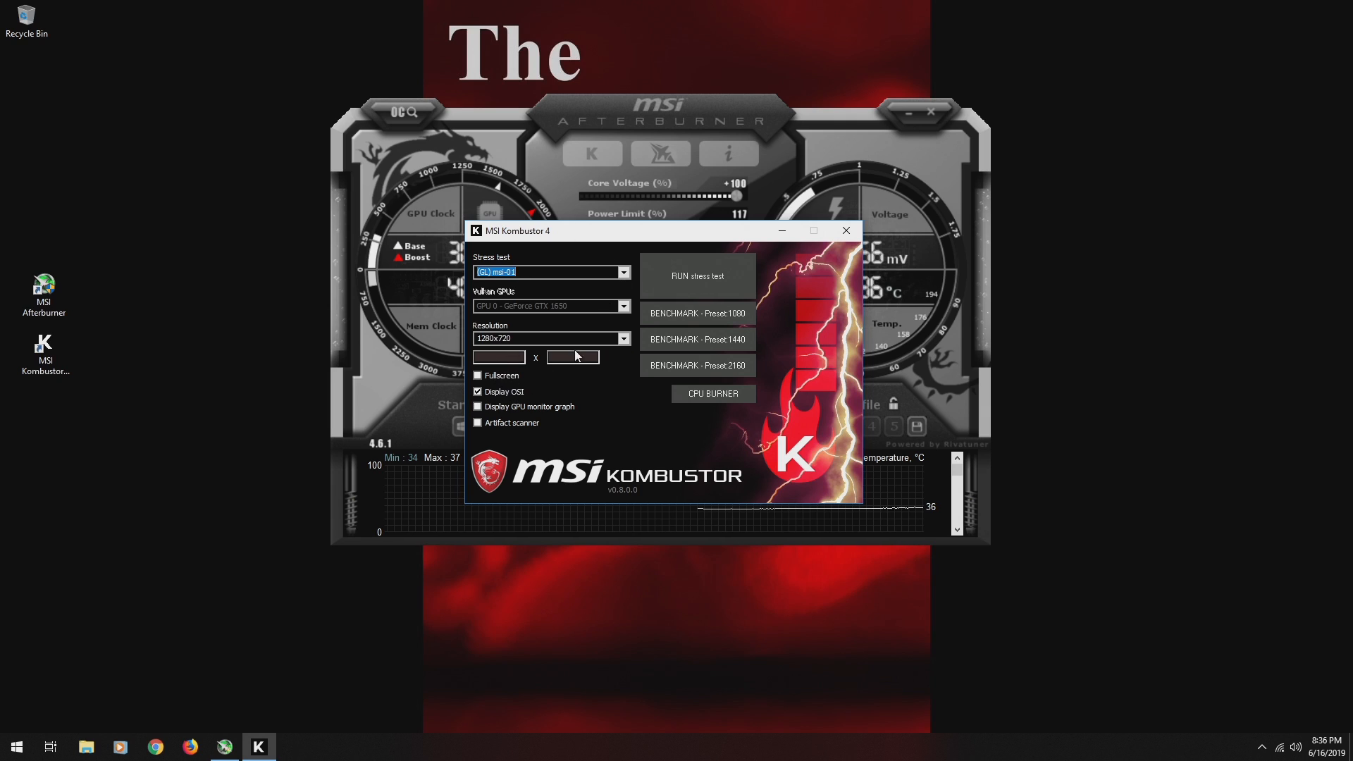
{"action": "mouse_move", "coordinate": [595, 368]}
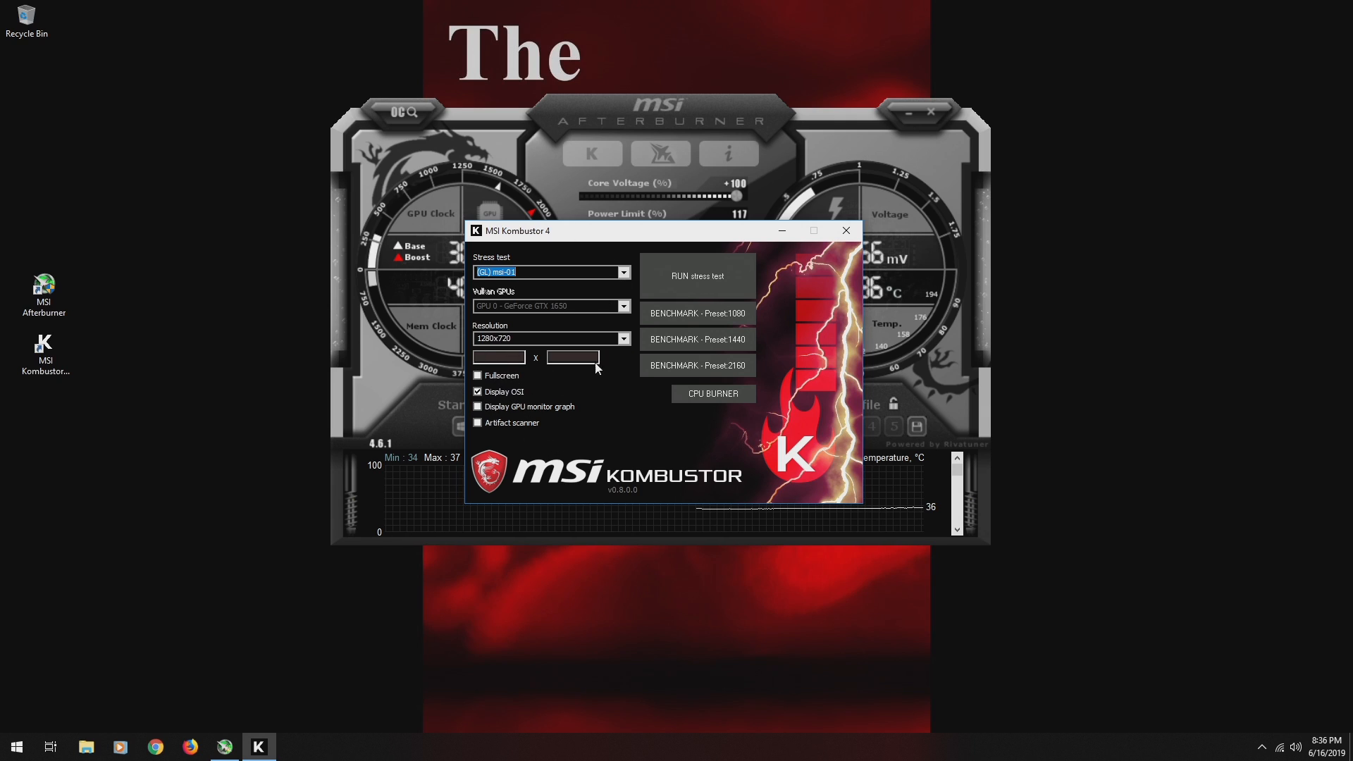
{"action": "left_click", "coordinate": [698, 276]}
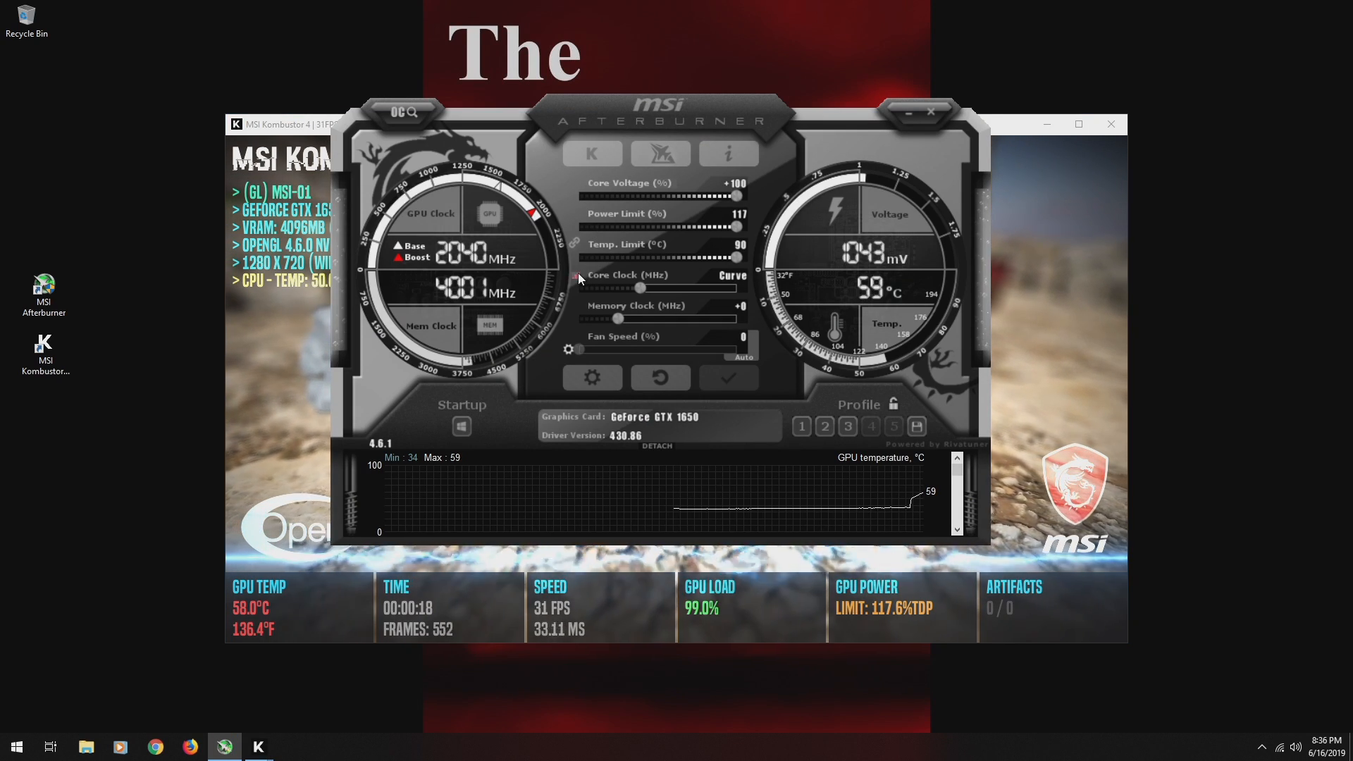
Check the curve editor, reset the overclock to defaults, and set a +204 MHz core clock offset.
{"action": "left_click", "coordinate": [731, 275]}
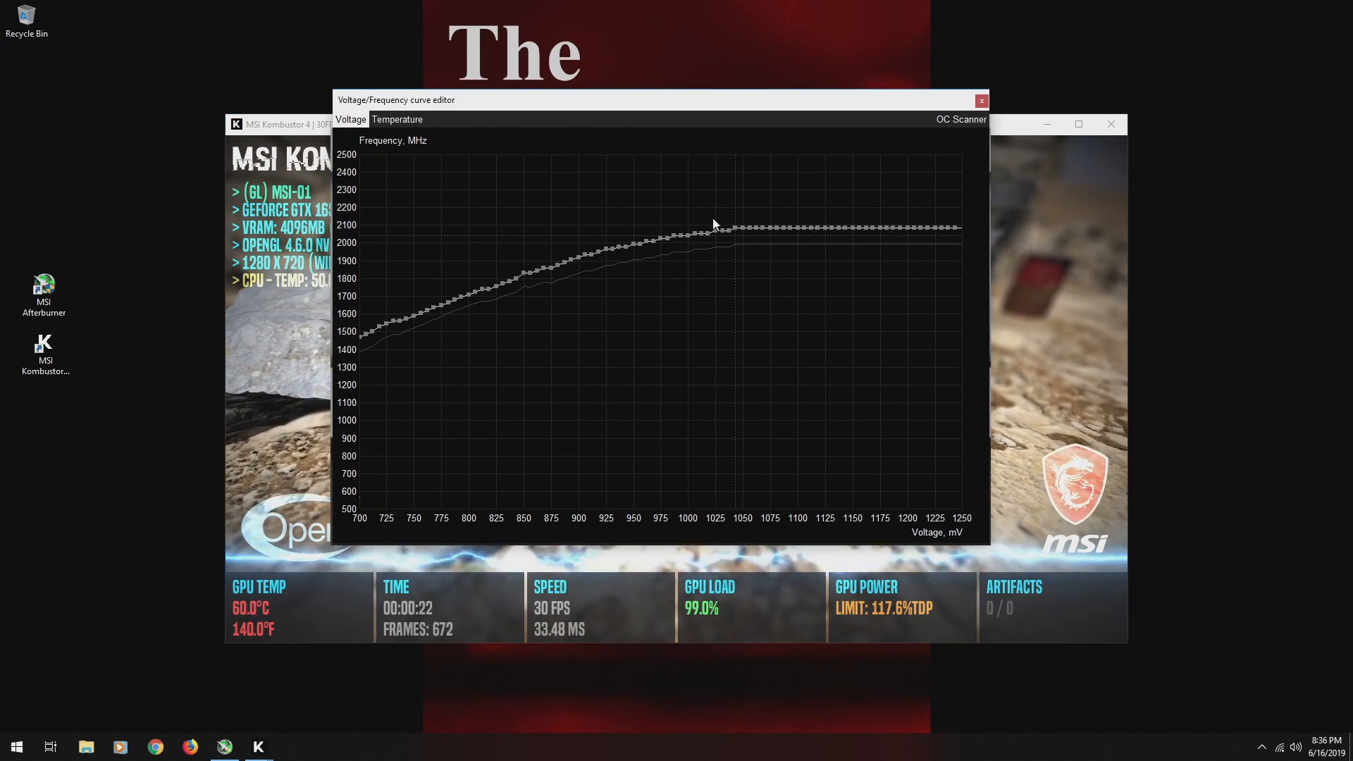
{"action": "left_click", "coordinate": [981, 100]}
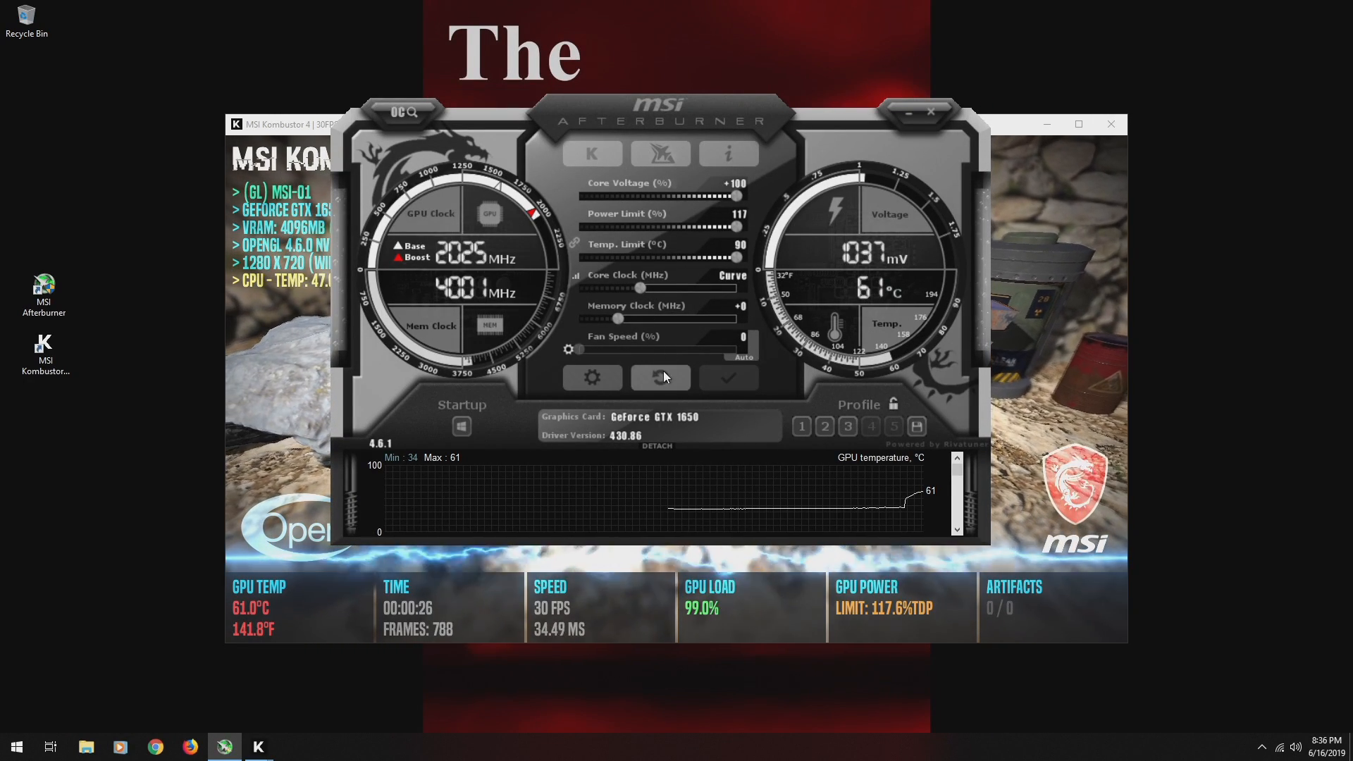
{"action": "left_click", "coordinate": [660, 378]}
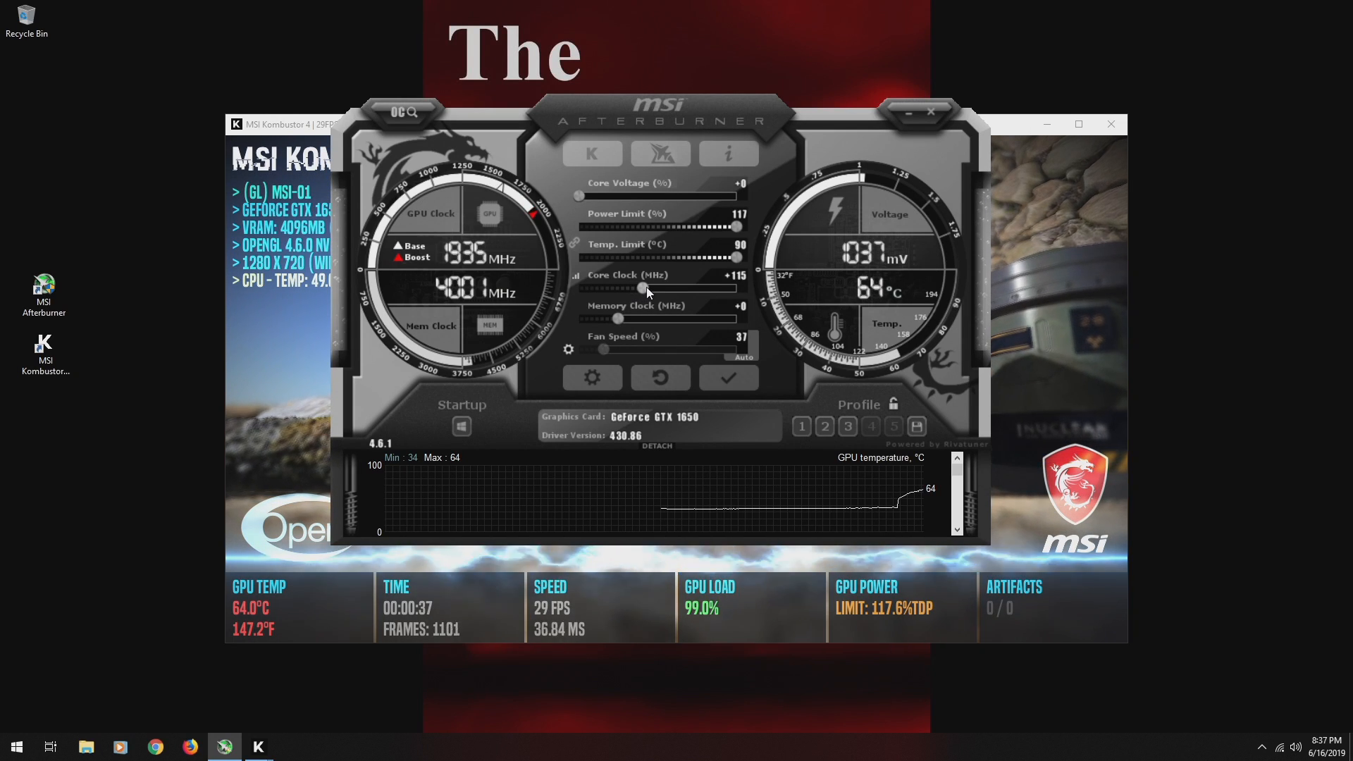
{"action": "left_click_drag", "start_coordinate": [641, 288], "coordinate": [655, 288]}
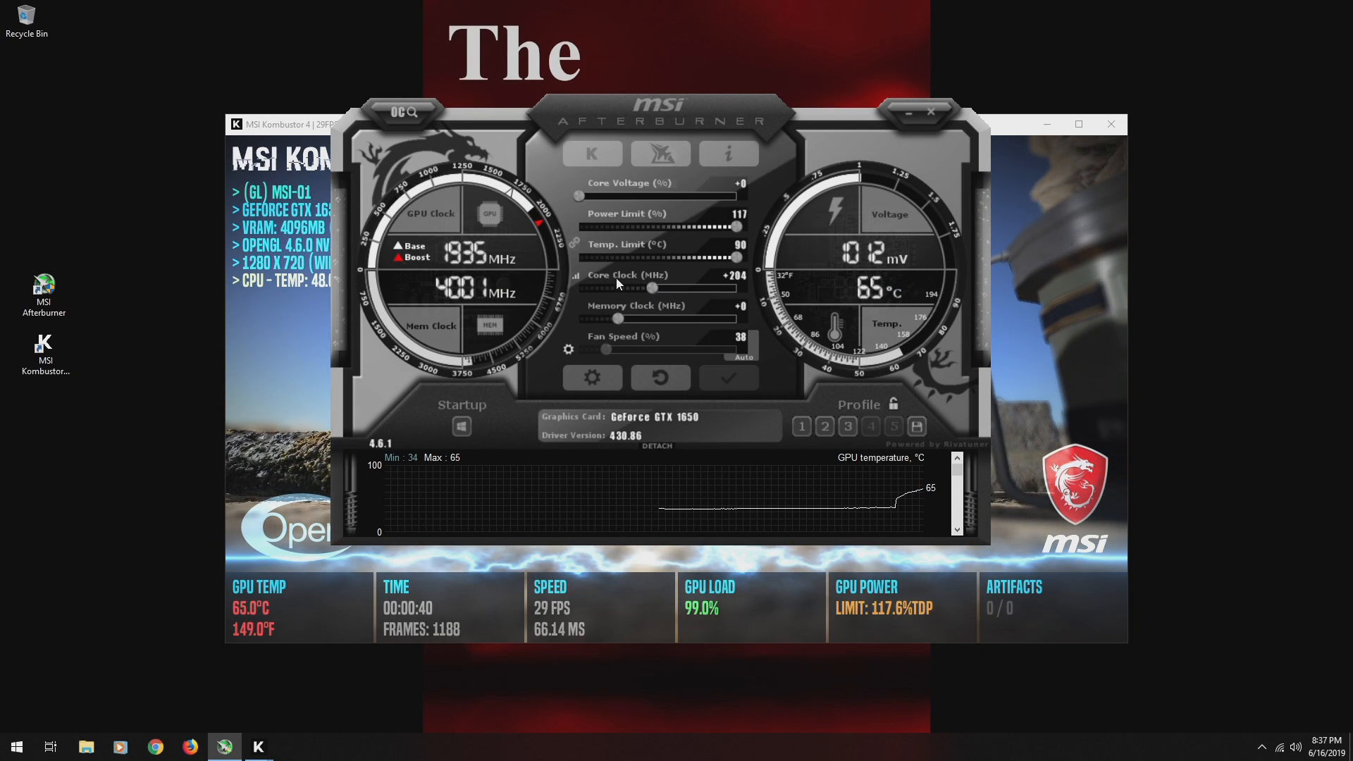
{"action": "mouse_move", "coordinate": [638, 399]}
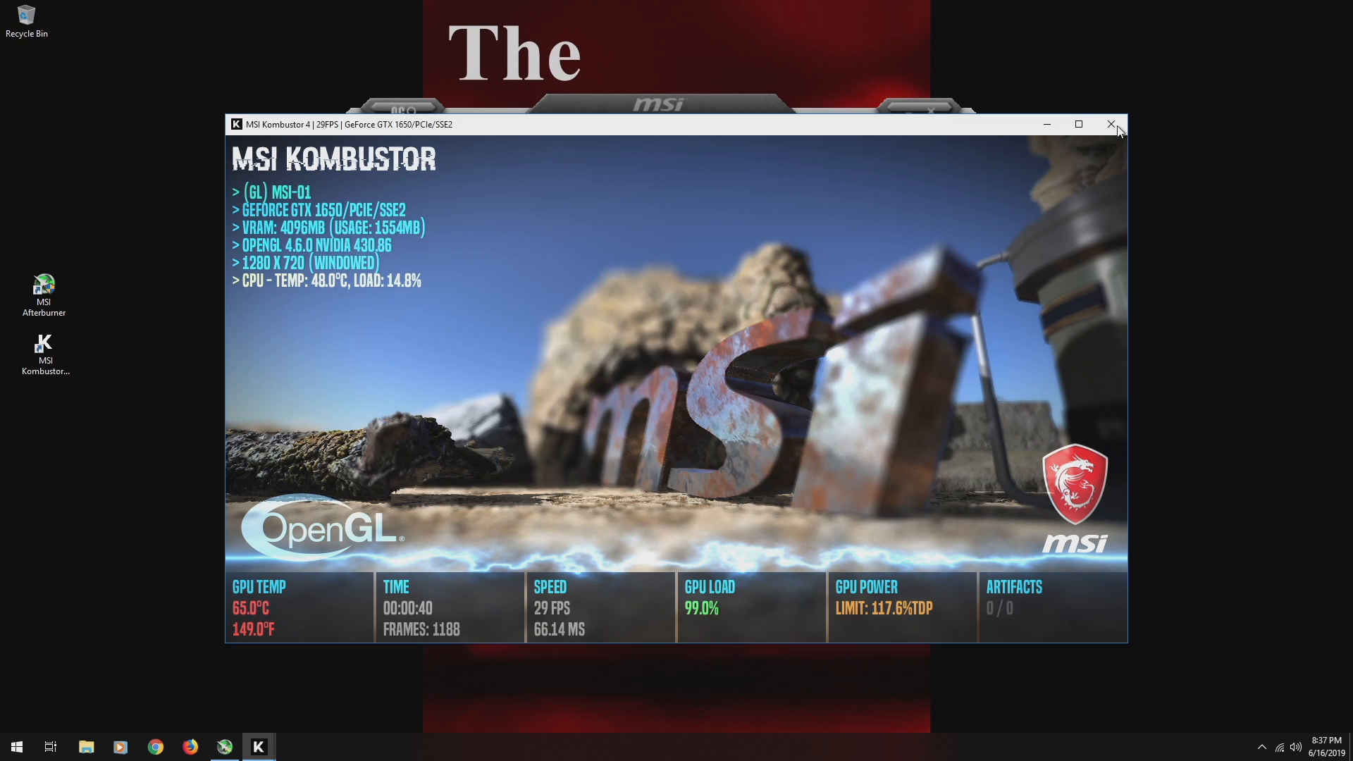
Close the running test, relaunch Kombustor from the desktop and start a fresh stress test.
{"action": "left_click", "coordinate": [1113, 124]}
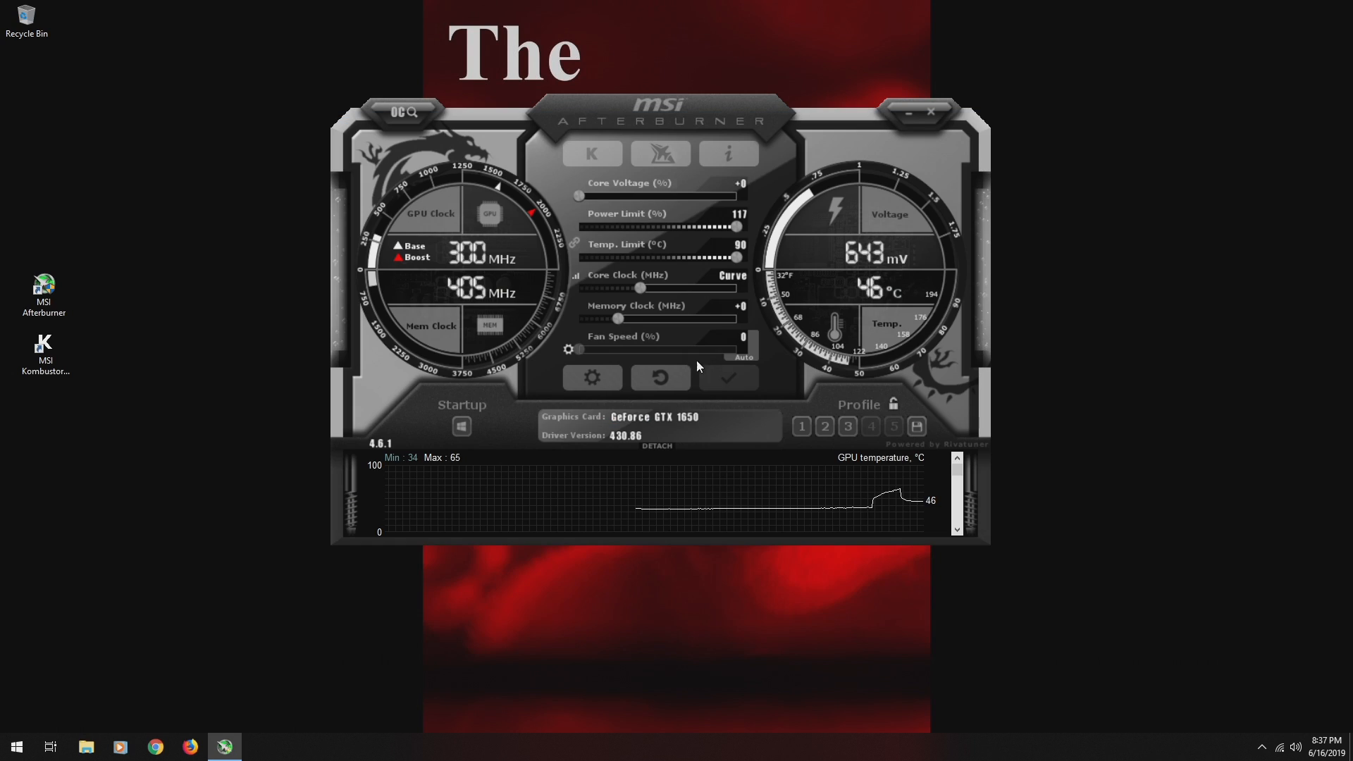
{"action": "left_click", "coordinate": [43, 346]}
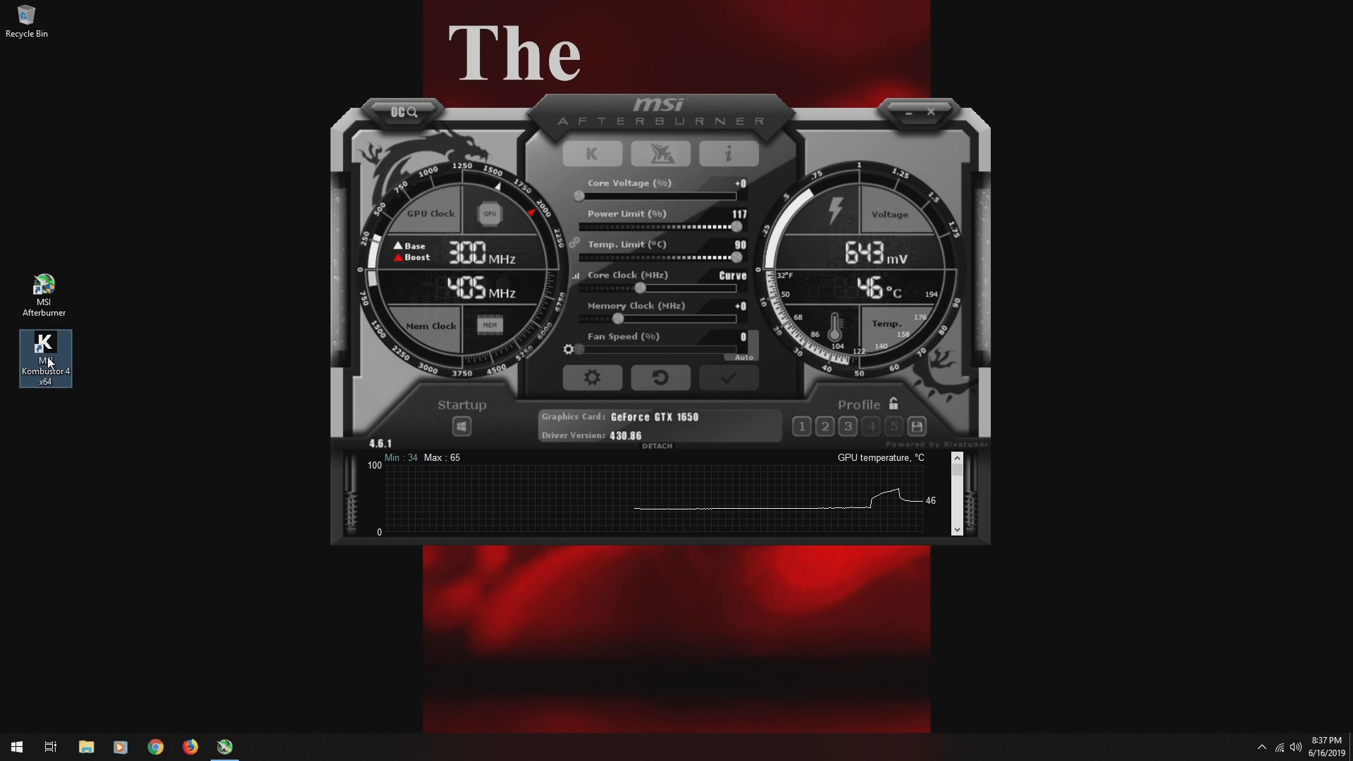
{"action": "double_click", "coordinate": [45, 357]}
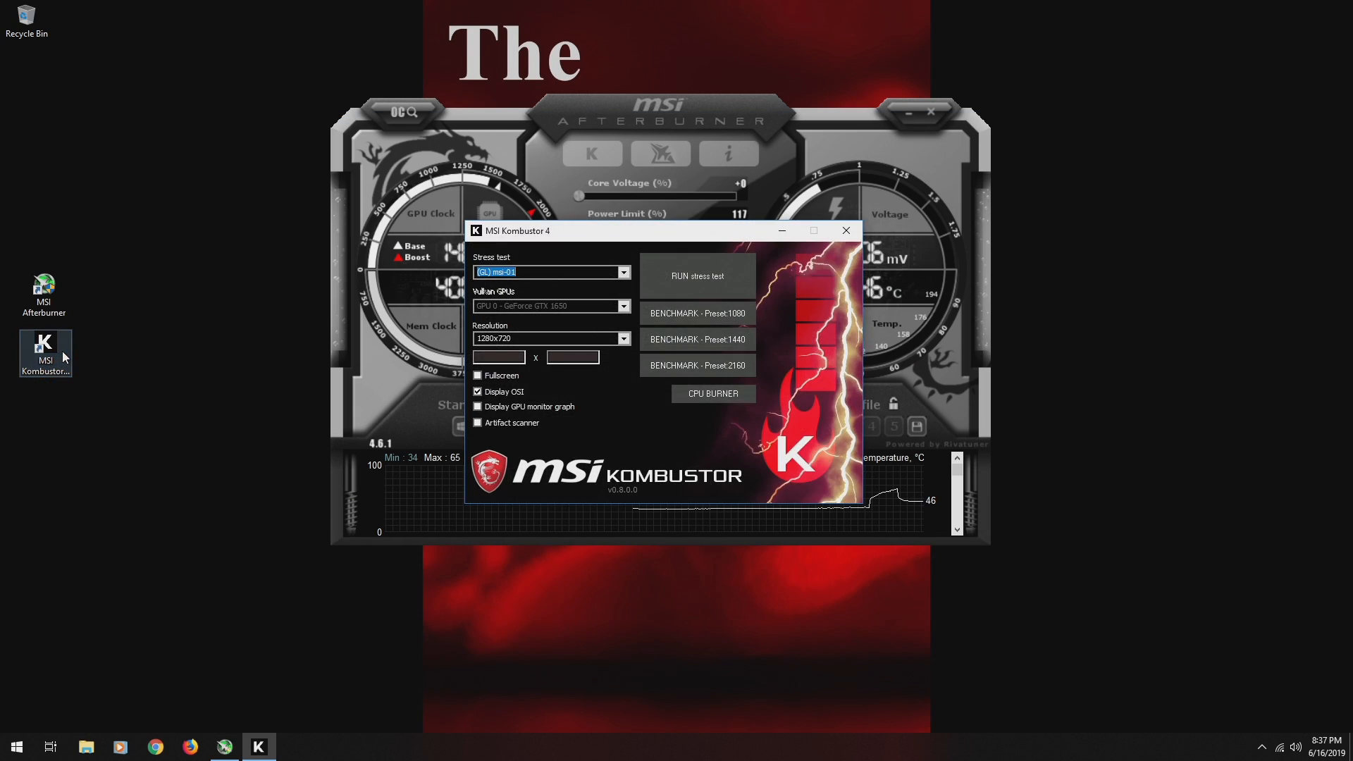
{"action": "left_click", "coordinate": [697, 276]}
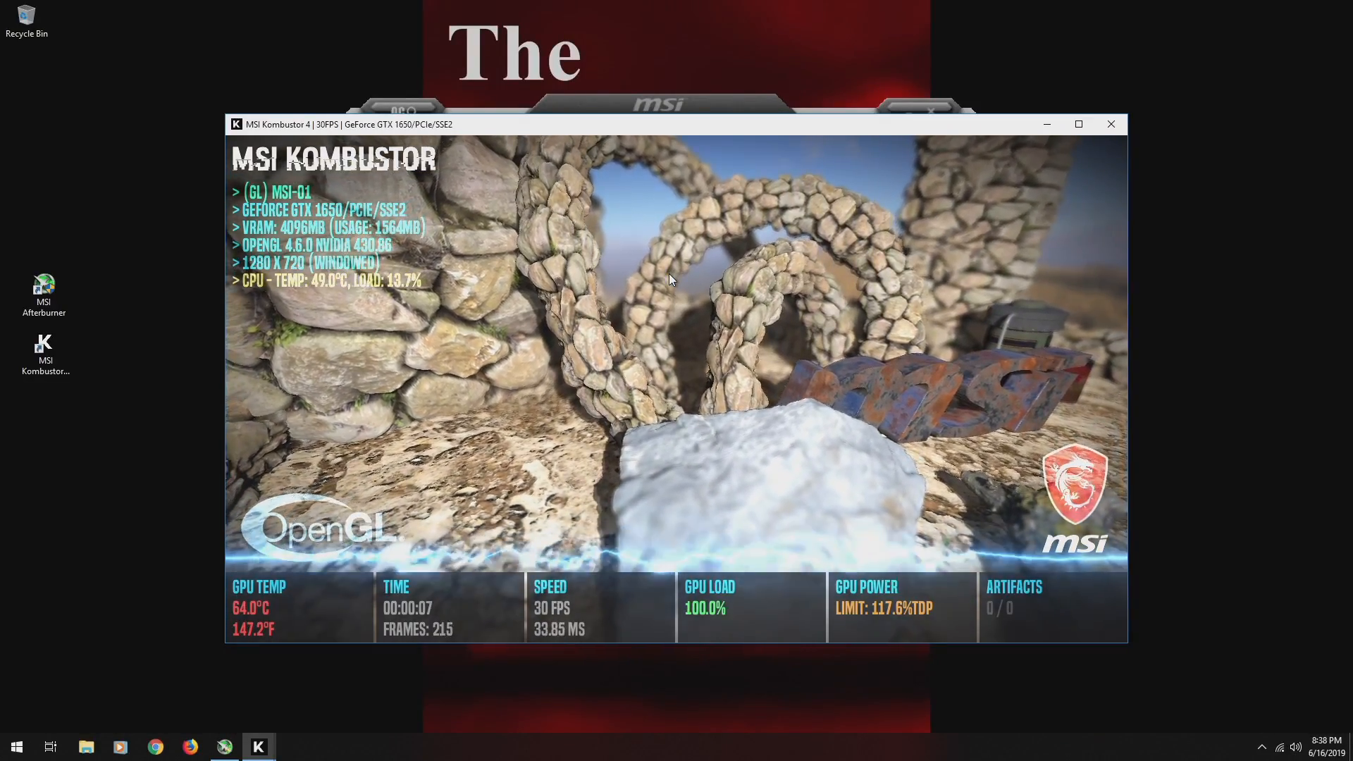
Bring Afterburner forward and raise the Core Voltage offset to +100.
{"action": "left_click", "coordinate": [224, 747]}
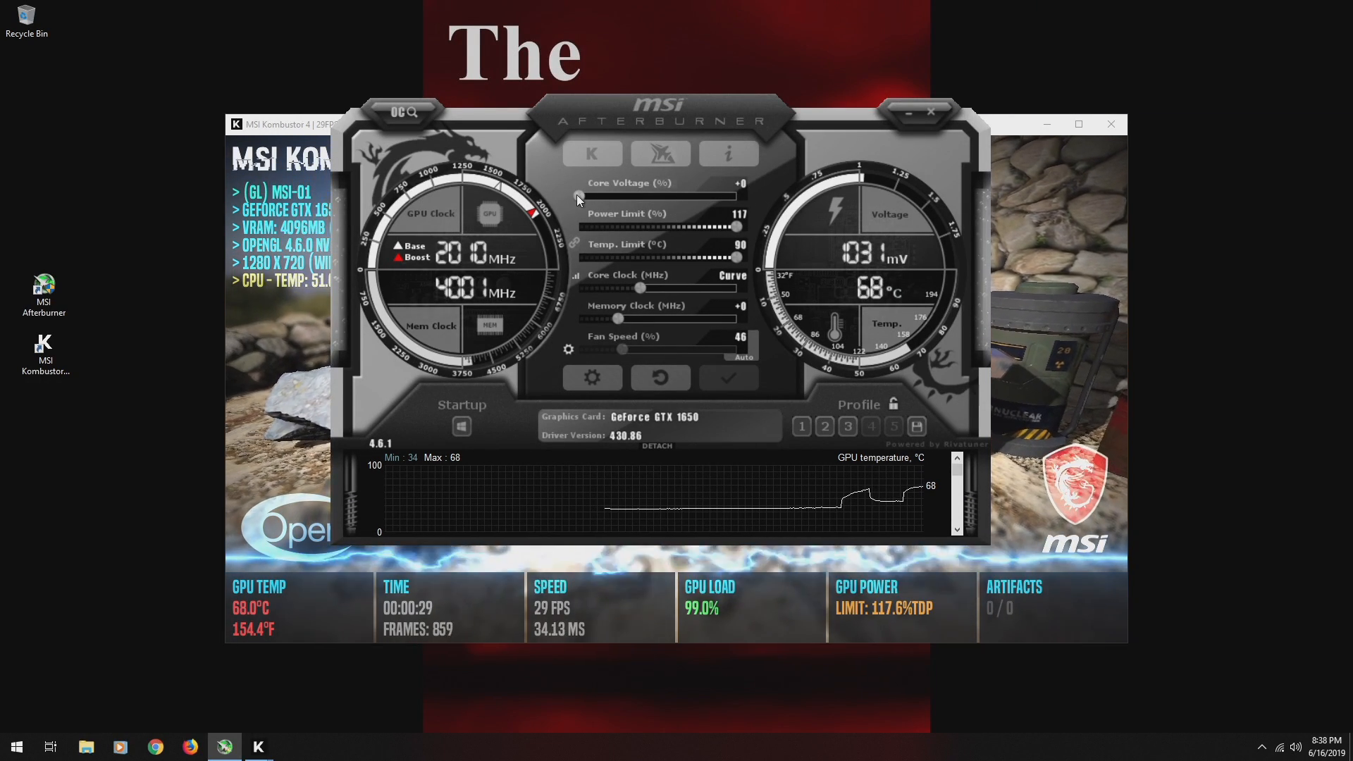
{"action": "left_click_drag", "start_coordinate": [580, 195], "coordinate": [735, 194]}
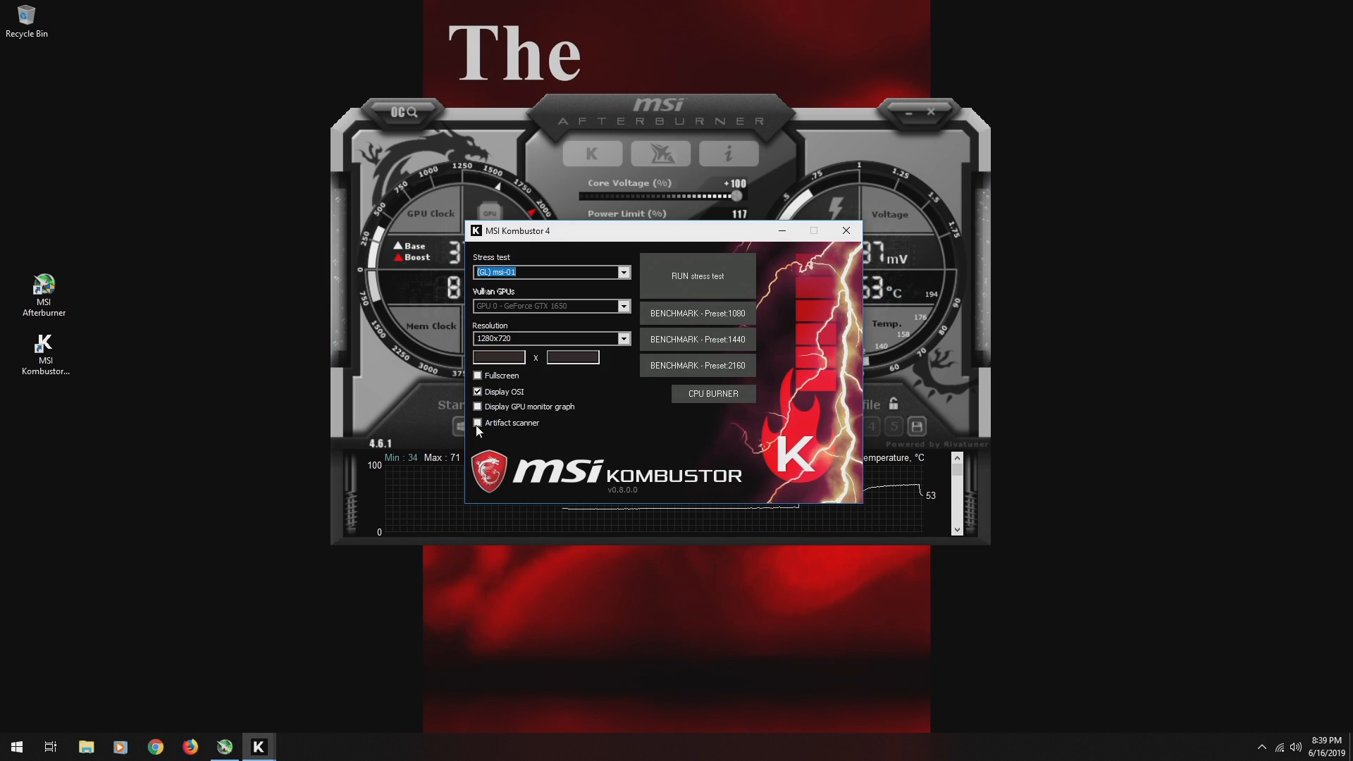
Run the stress test with the Artifact scanner enabled, then bring Afterburner back in front.
{"action": "left_click", "coordinate": [478, 422]}
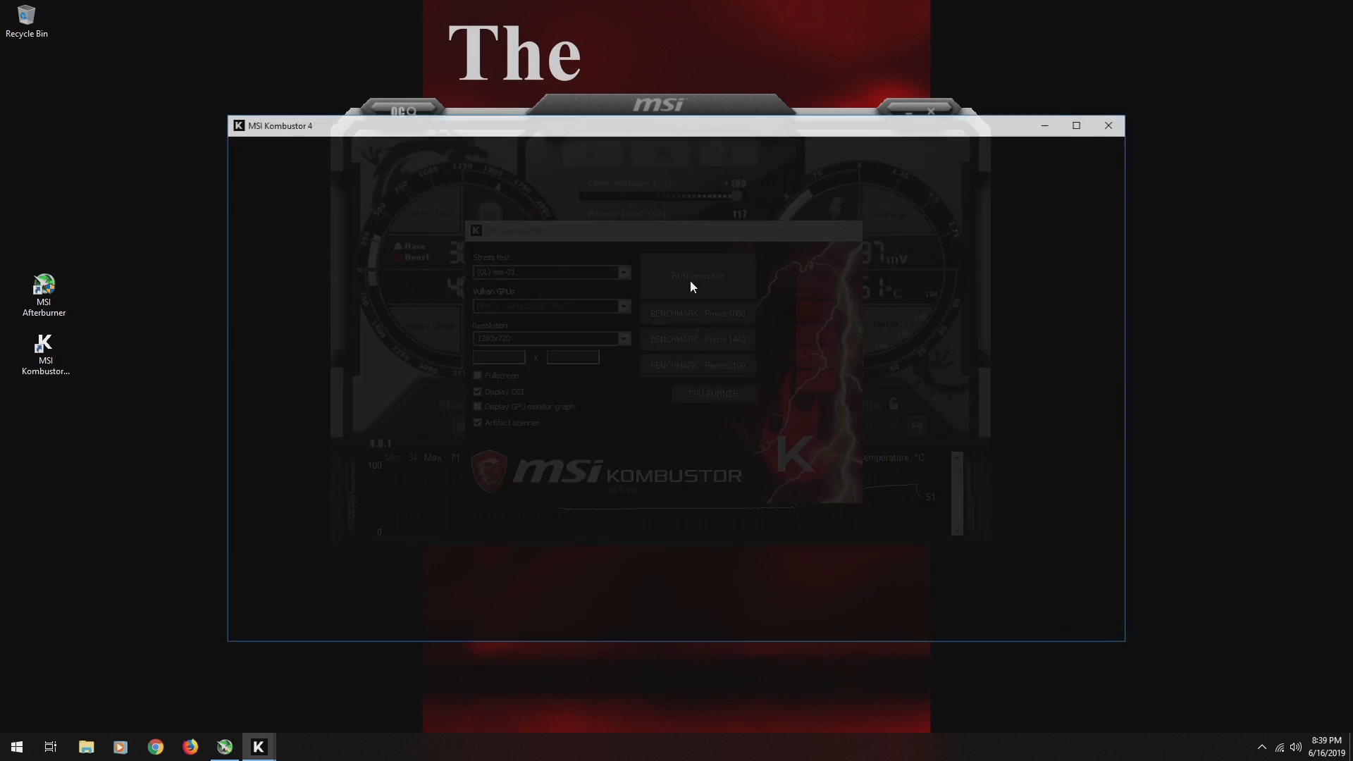
{"action": "left_click", "coordinate": [696, 274]}
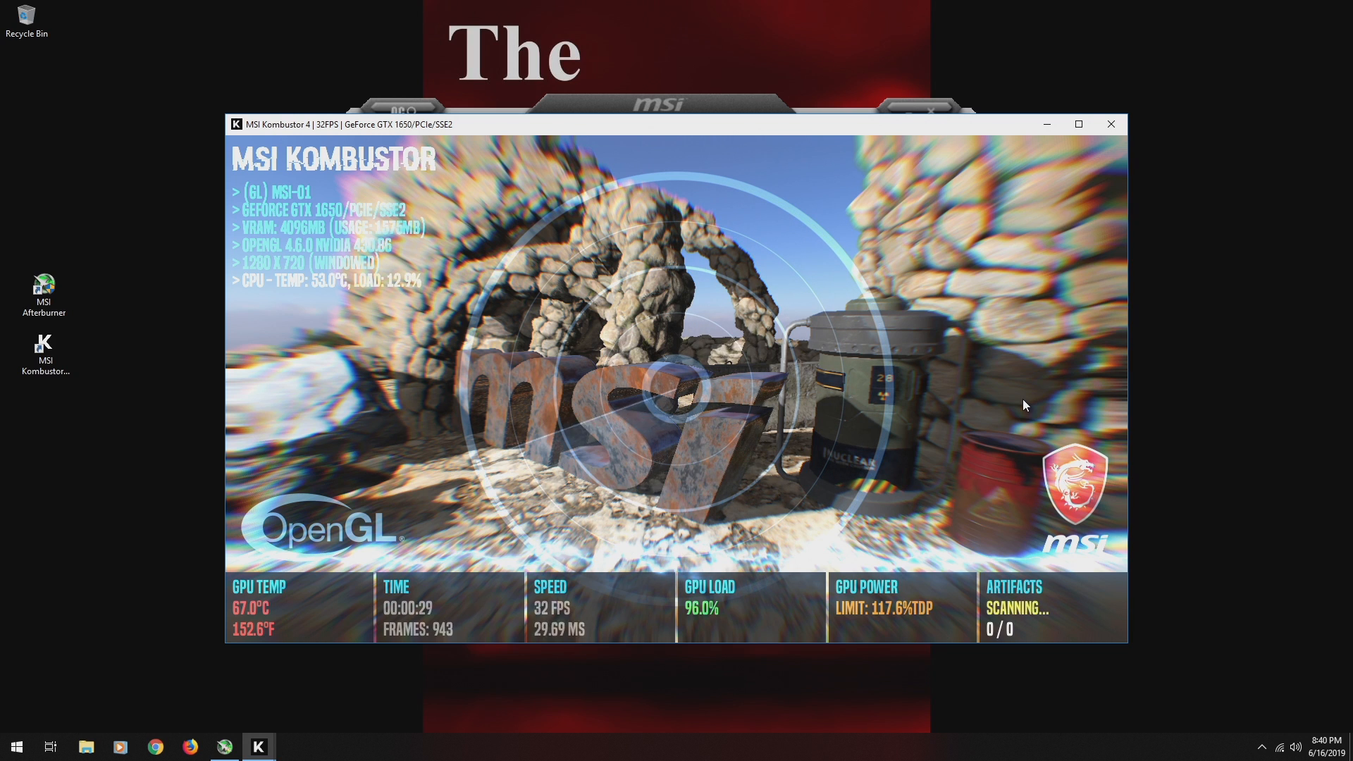
{"action": "mouse_move", "coordinate": [1073, 612]}
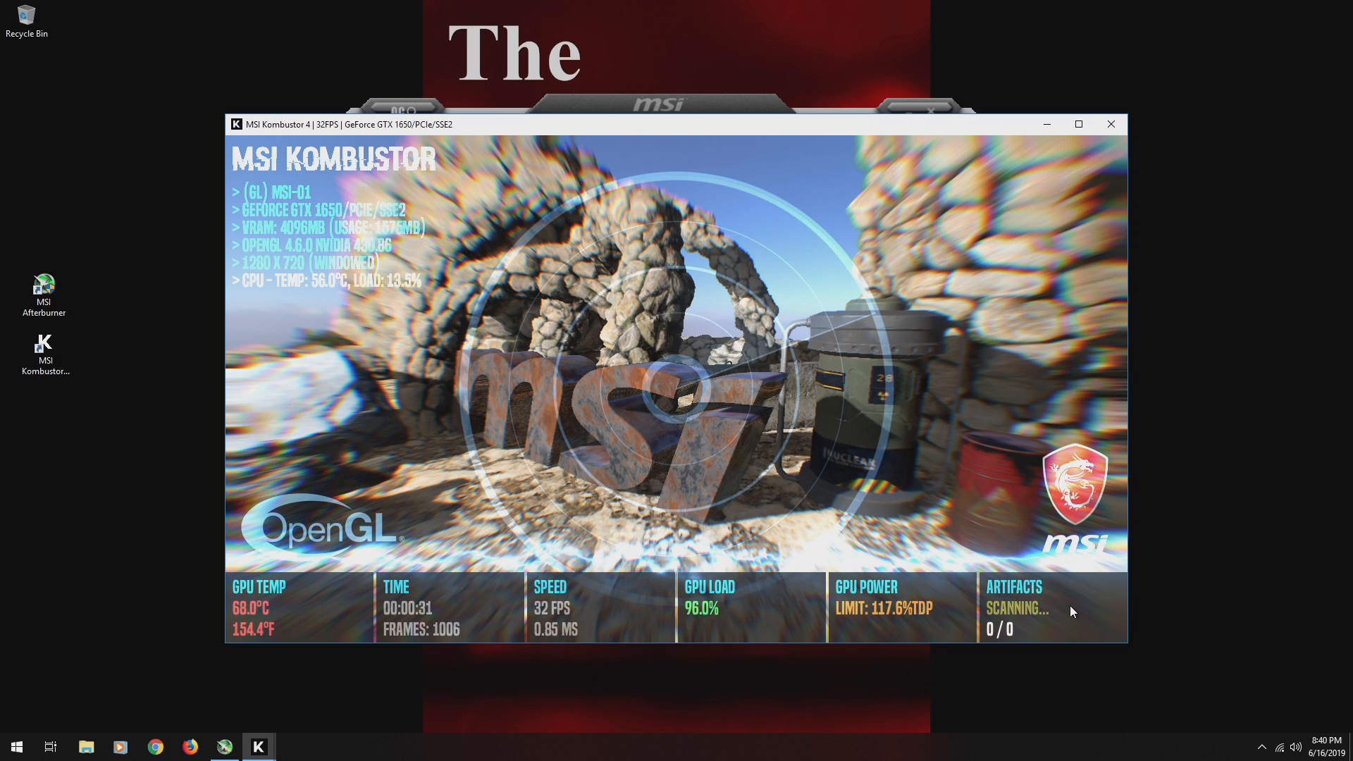
{"action": "left_click", "coordinate": [224, 748]}
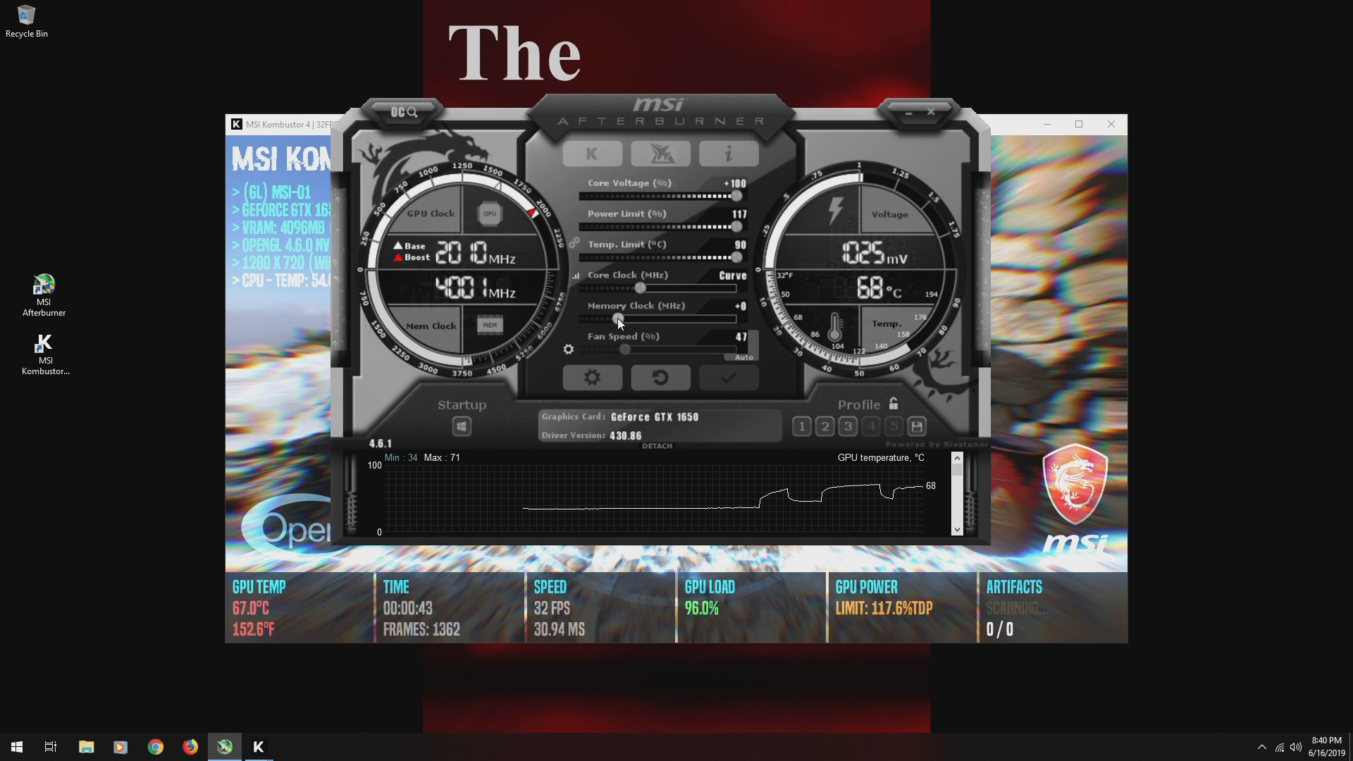
Raise the memory clock offset to +125 MHz and apply it under stress.
{"action": "left_click_drag", "start_coordinate": [617, 320], "coordinate": [625, 320]}
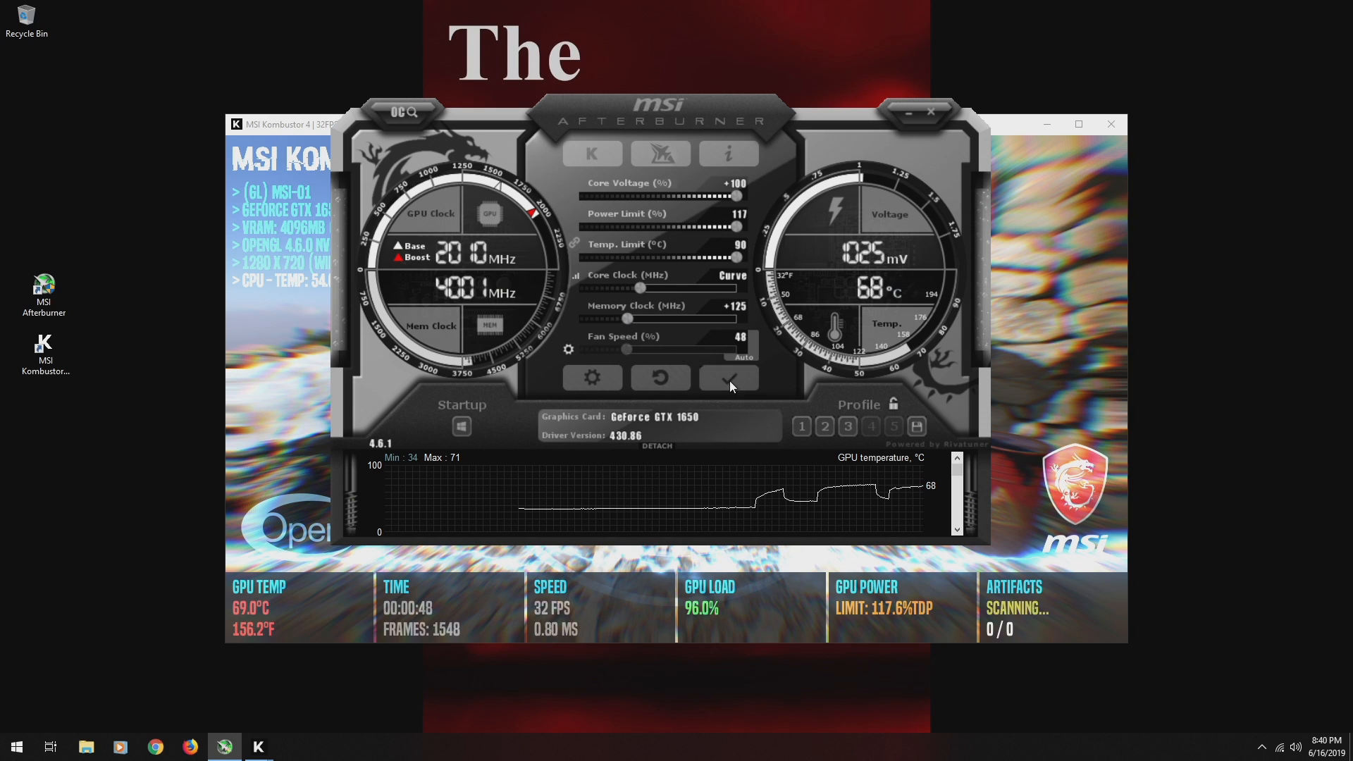
{"action": "left_click", "coordinate": [727, 378]}
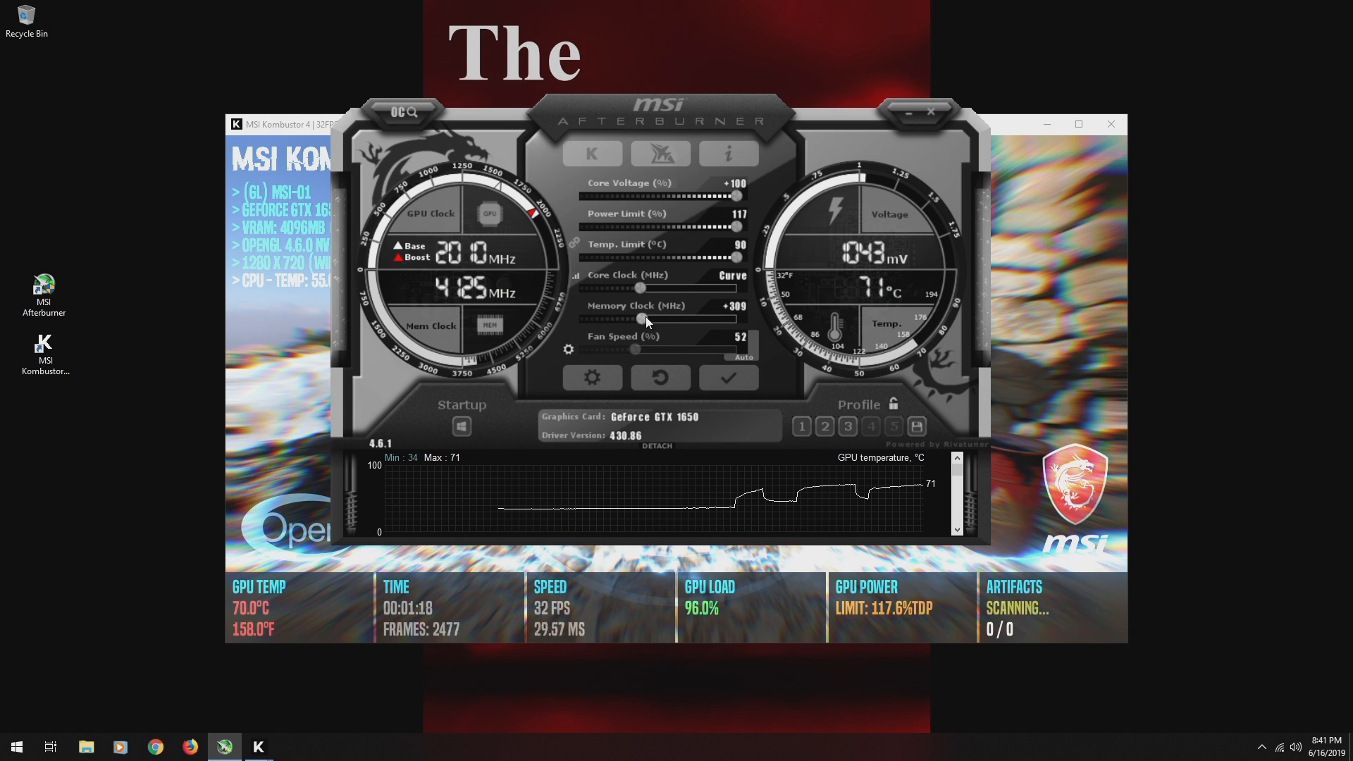
Push the memory clock offset through +439 up to +829 MHz while artifacts stay at zero.
{"action": "left_click_drag", "start_coordinate": [640, 319], "coordinate": [654, 319]}
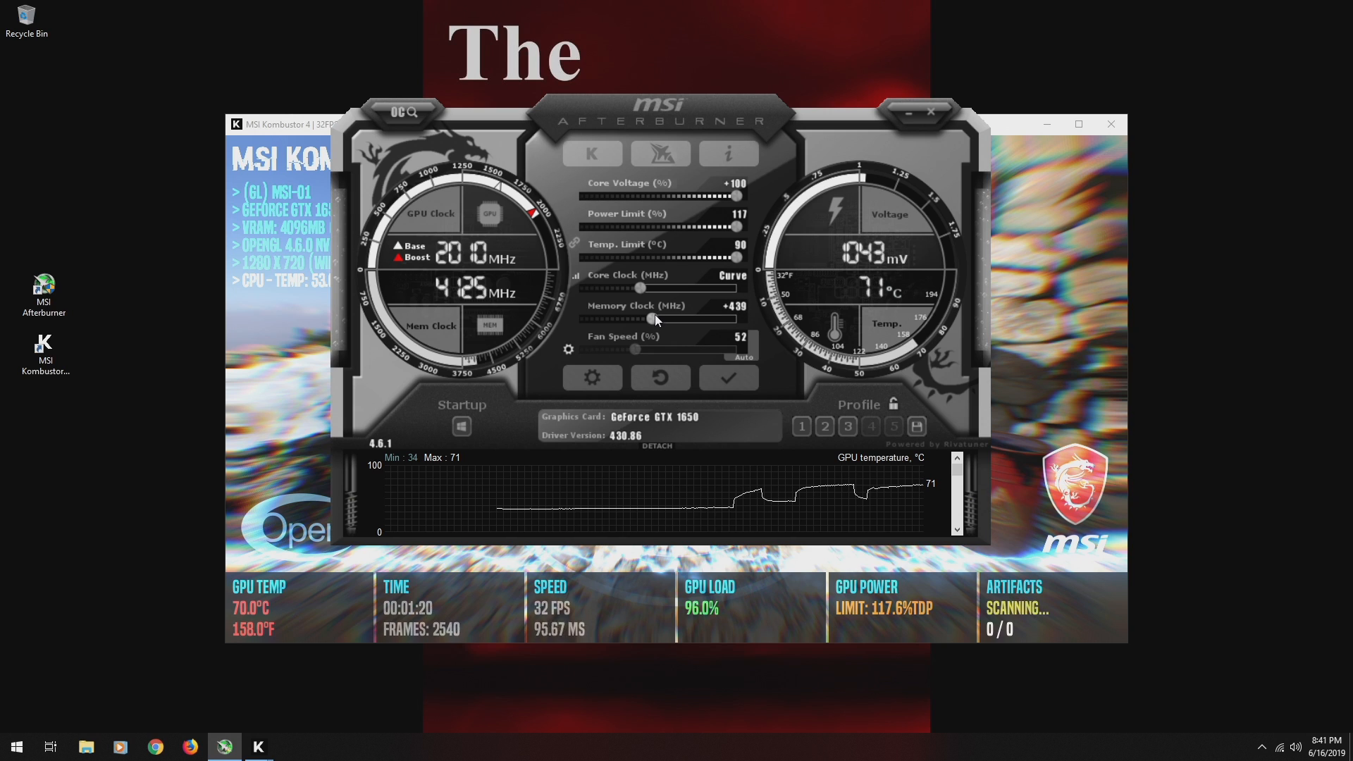
{"action": "left_click_drag", "start_coordinate": [651, 319], "coordinate": [686, 319]}
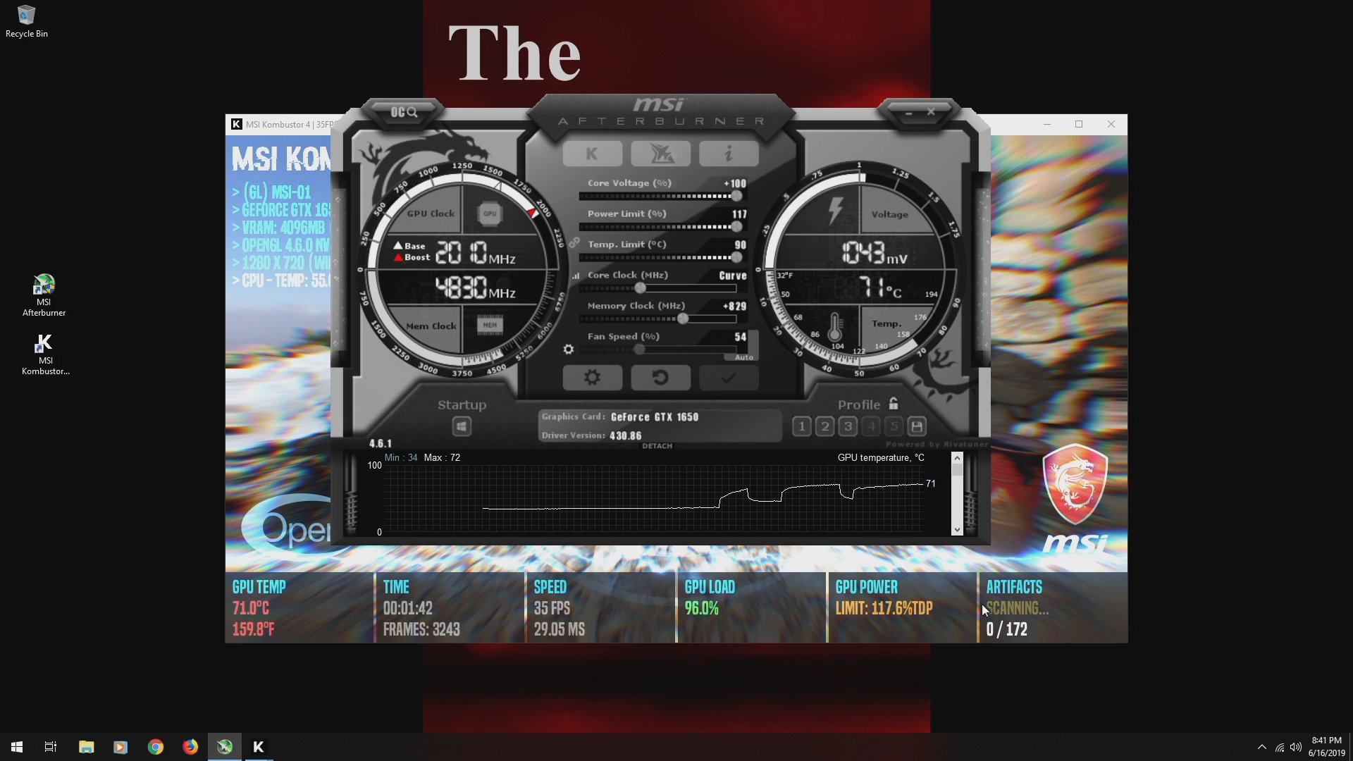
{"action": "mouse_move", "coordinate": [1034, 614]}
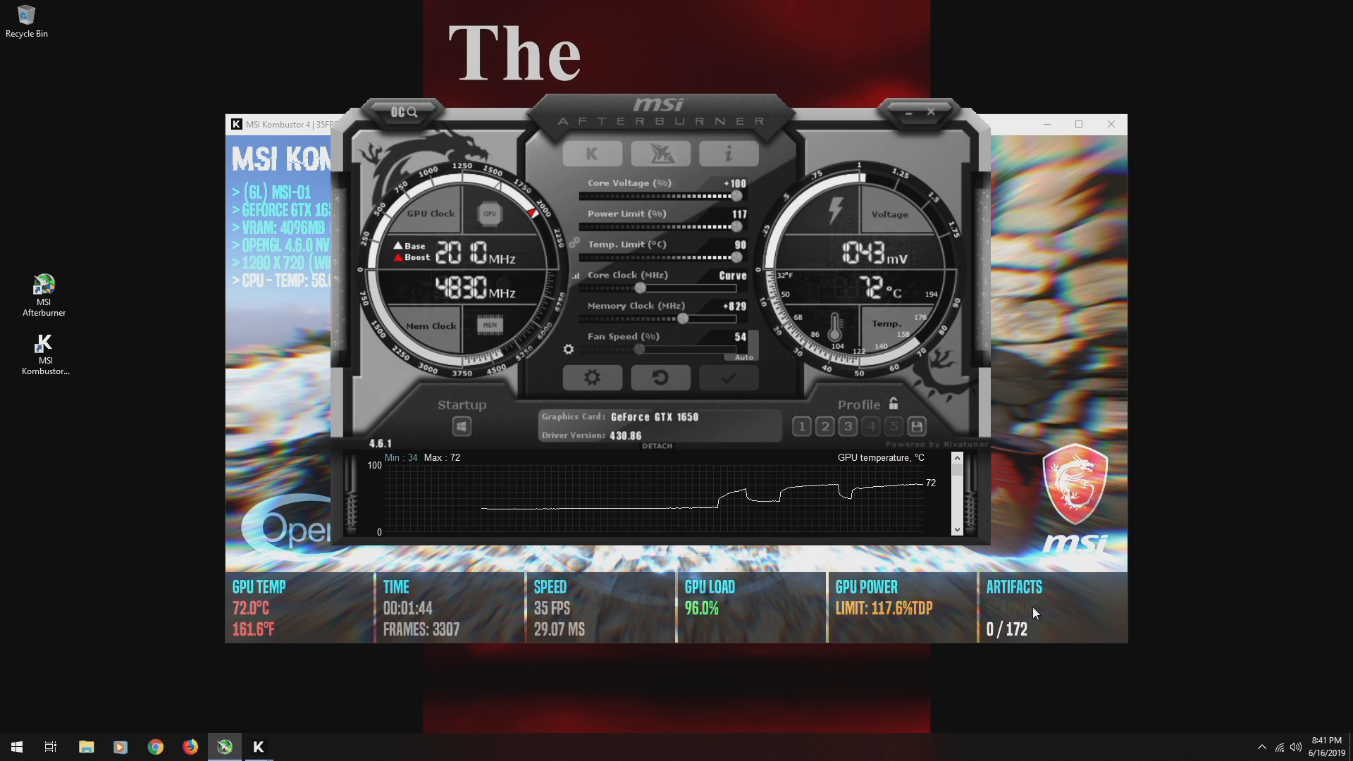